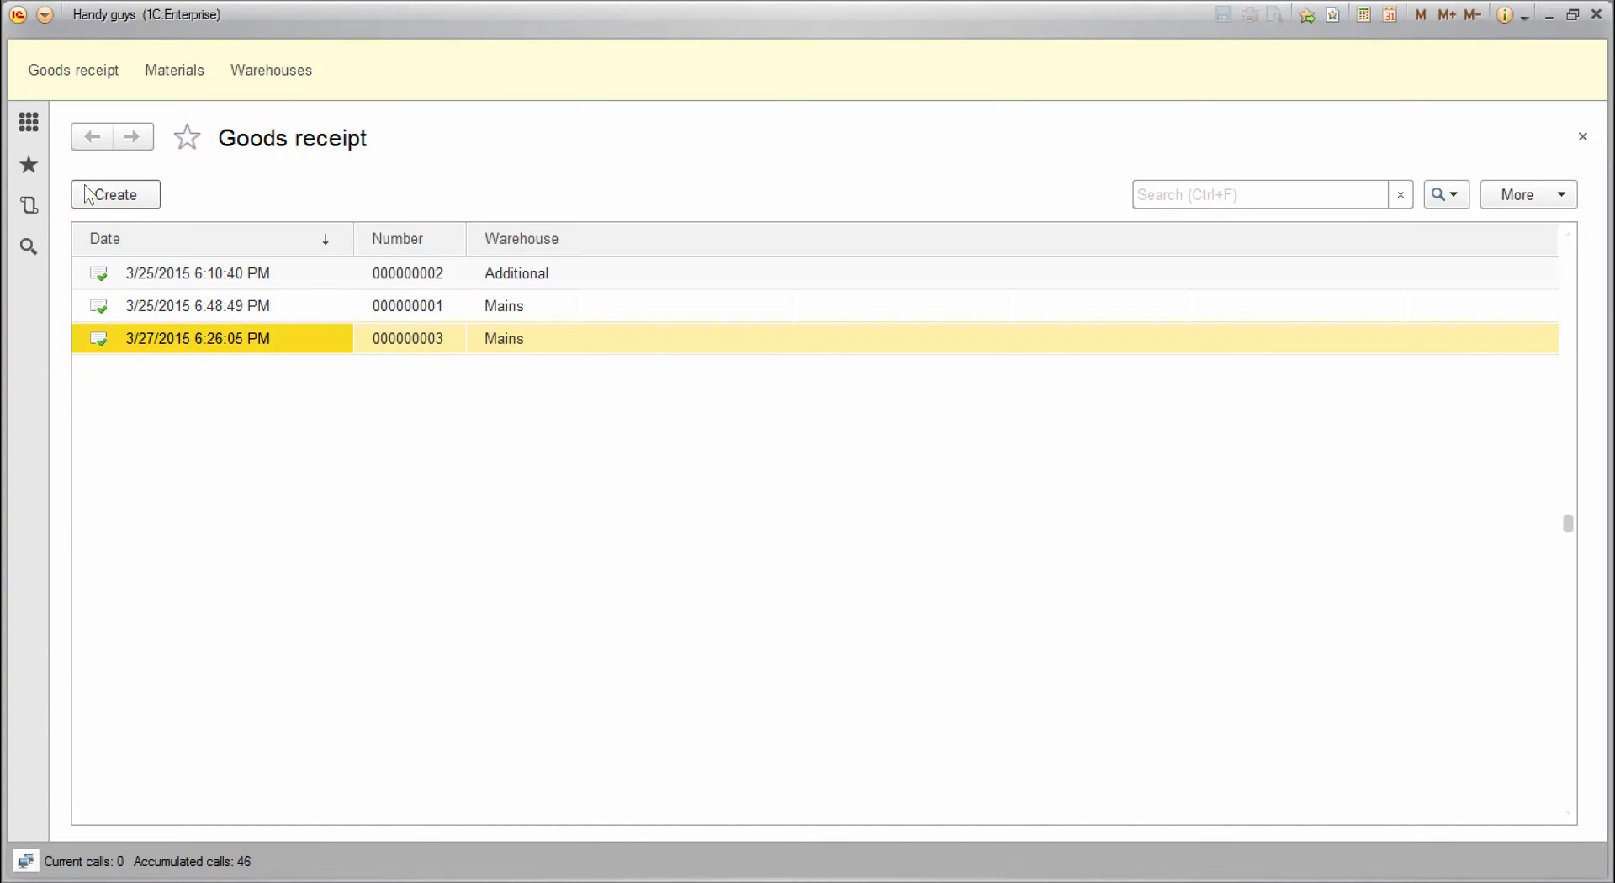
Step: Create a new Goods receipt and check the Current calls counter and prefilled warehouse
{"action": "left_click", "coordinate": [114, 194]}
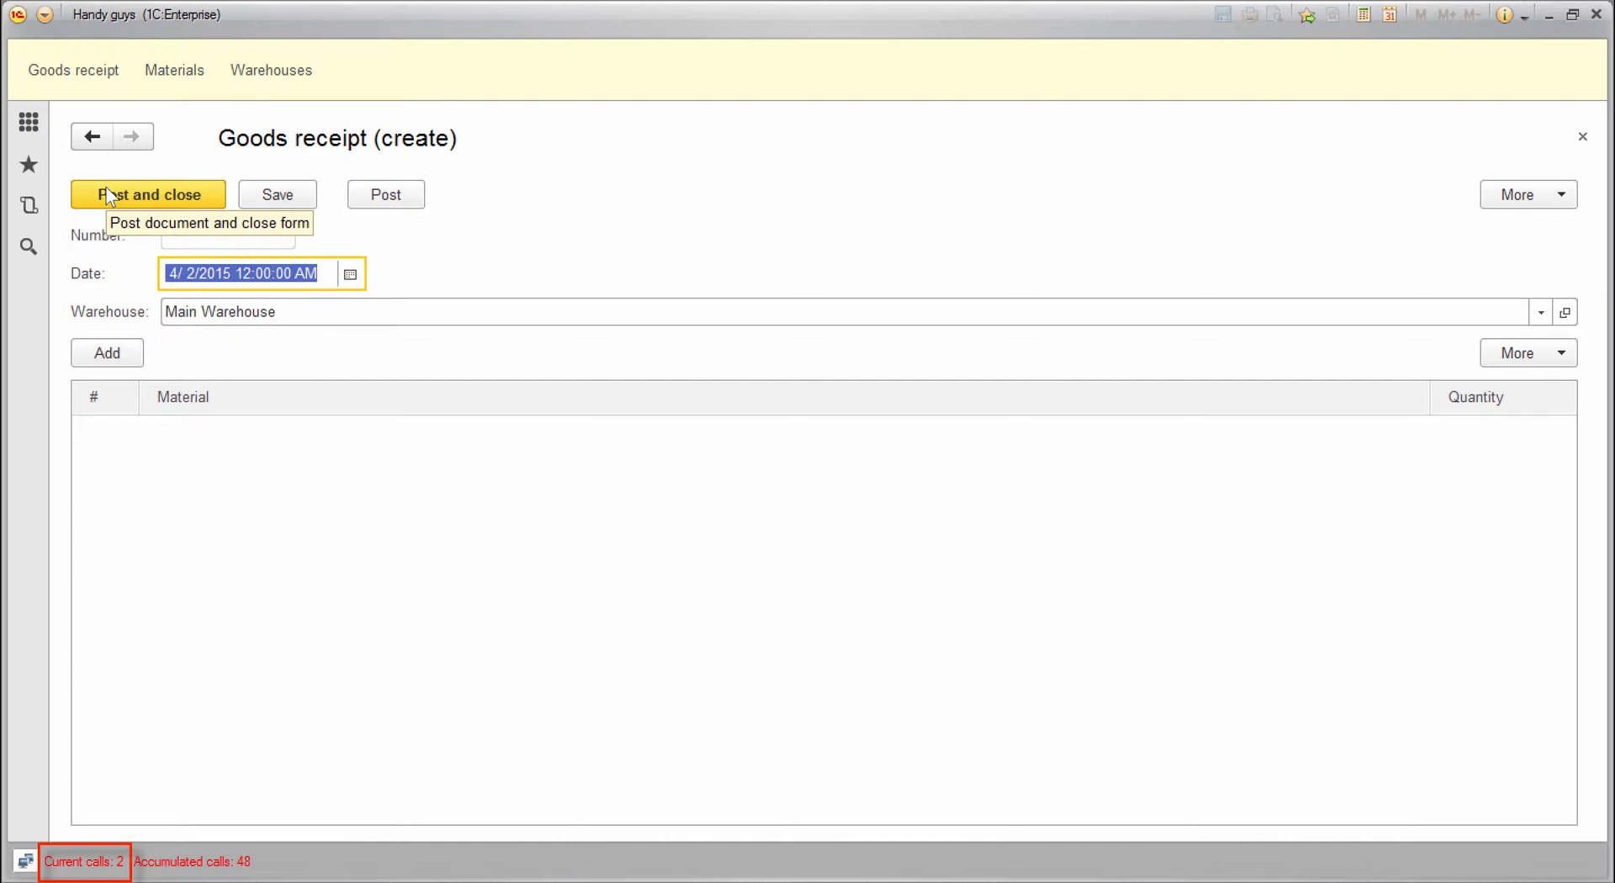
{"action": "mouse_move", "coordinate": [879, 214]}
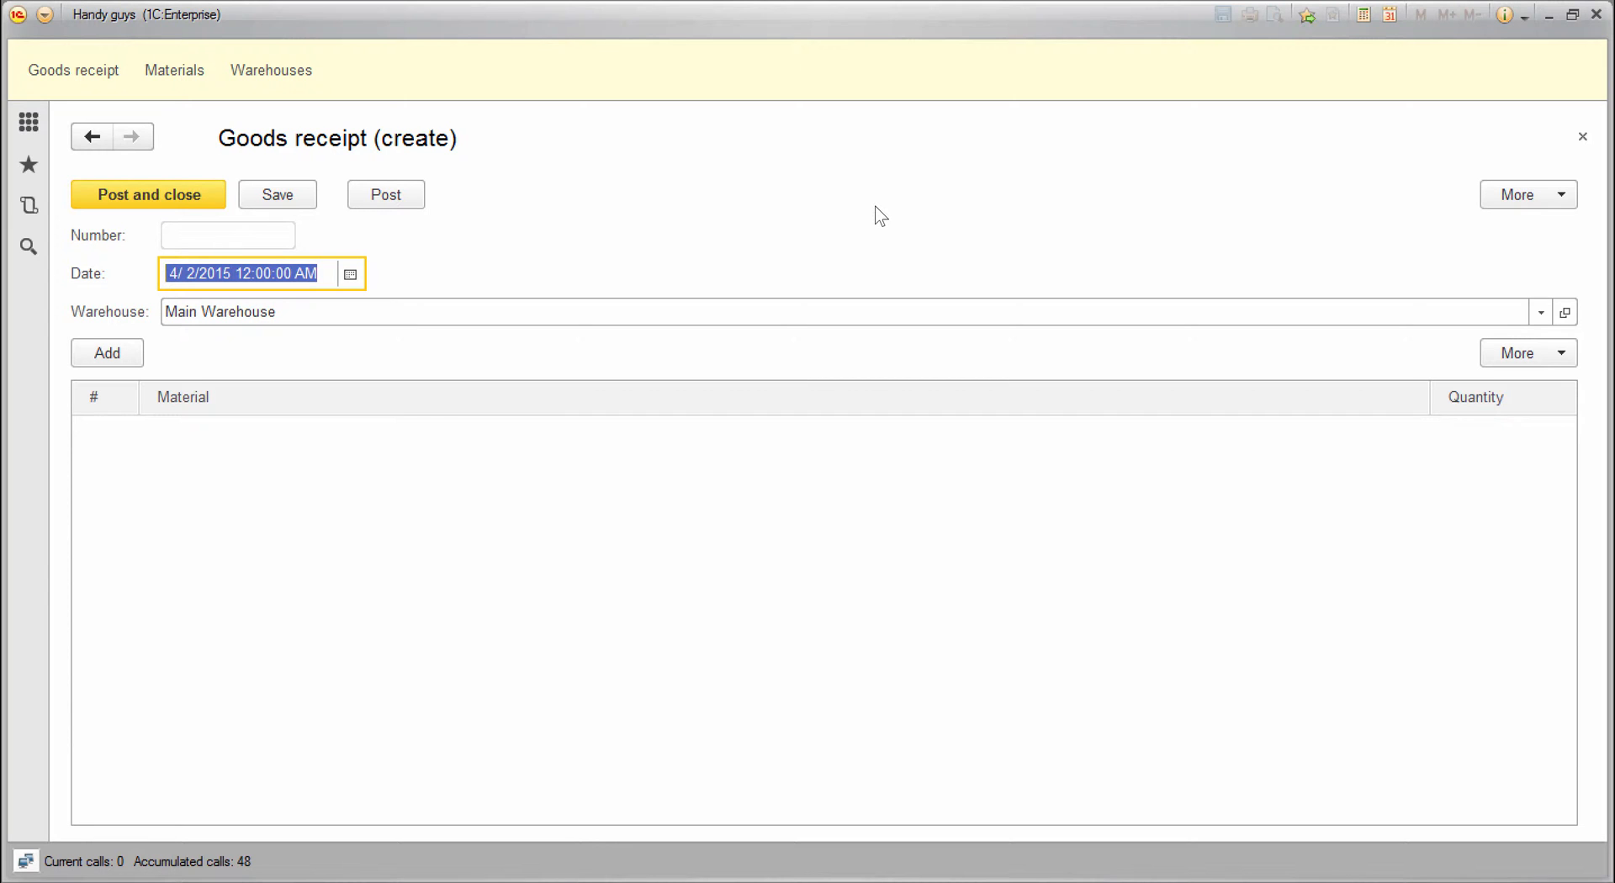
{"action": "mouse_move", "coordinate": [747, 272]}
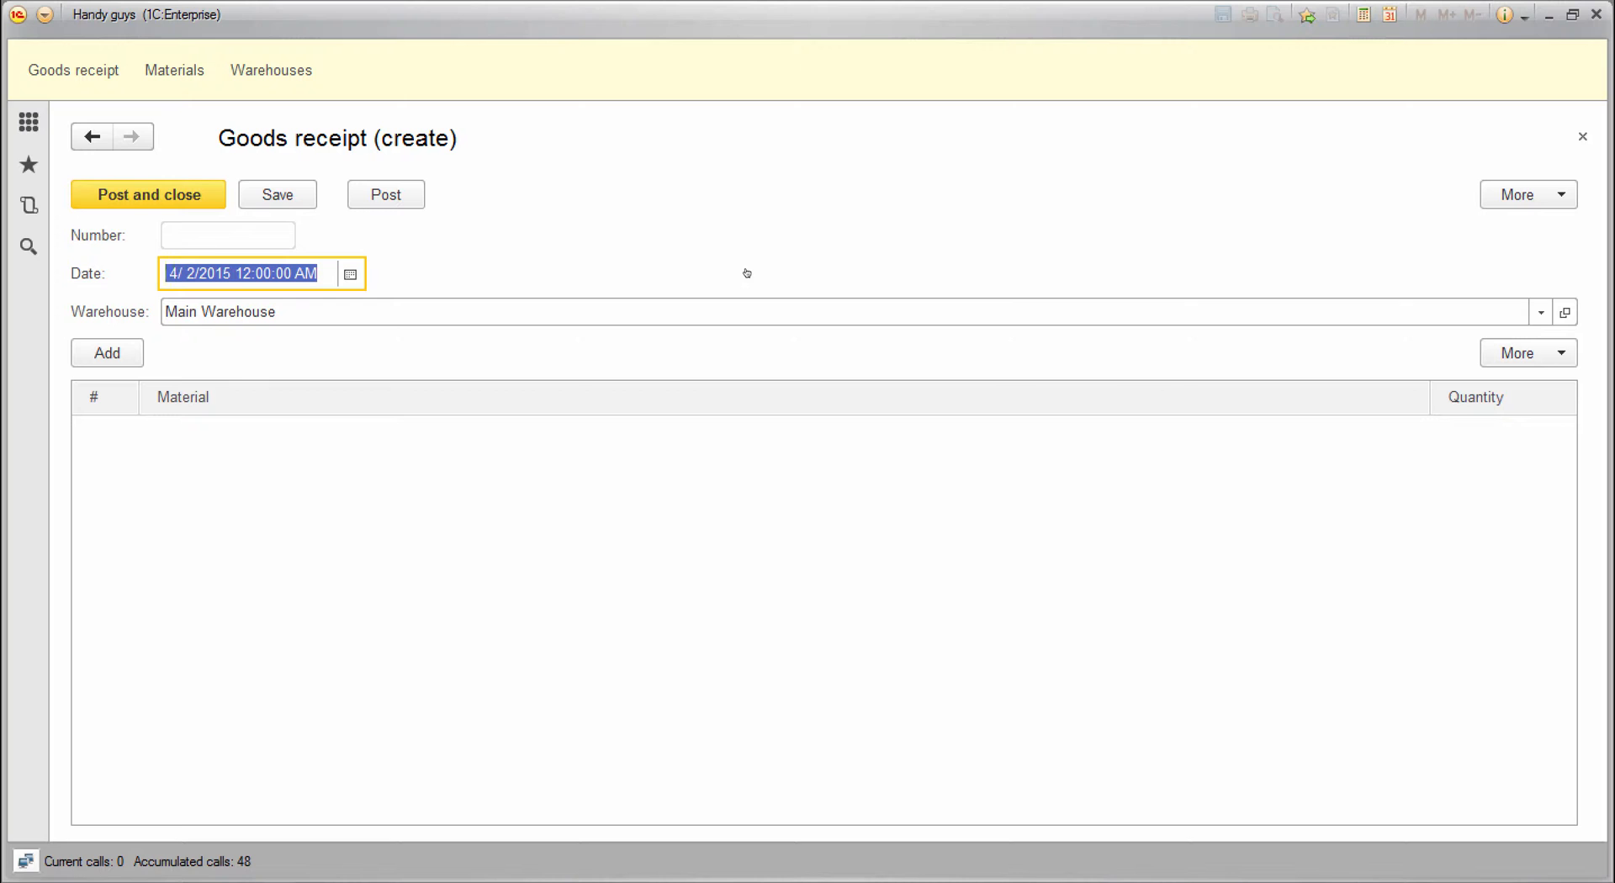
{"action": "mouse_move", "coordinate": [1523, 55]}
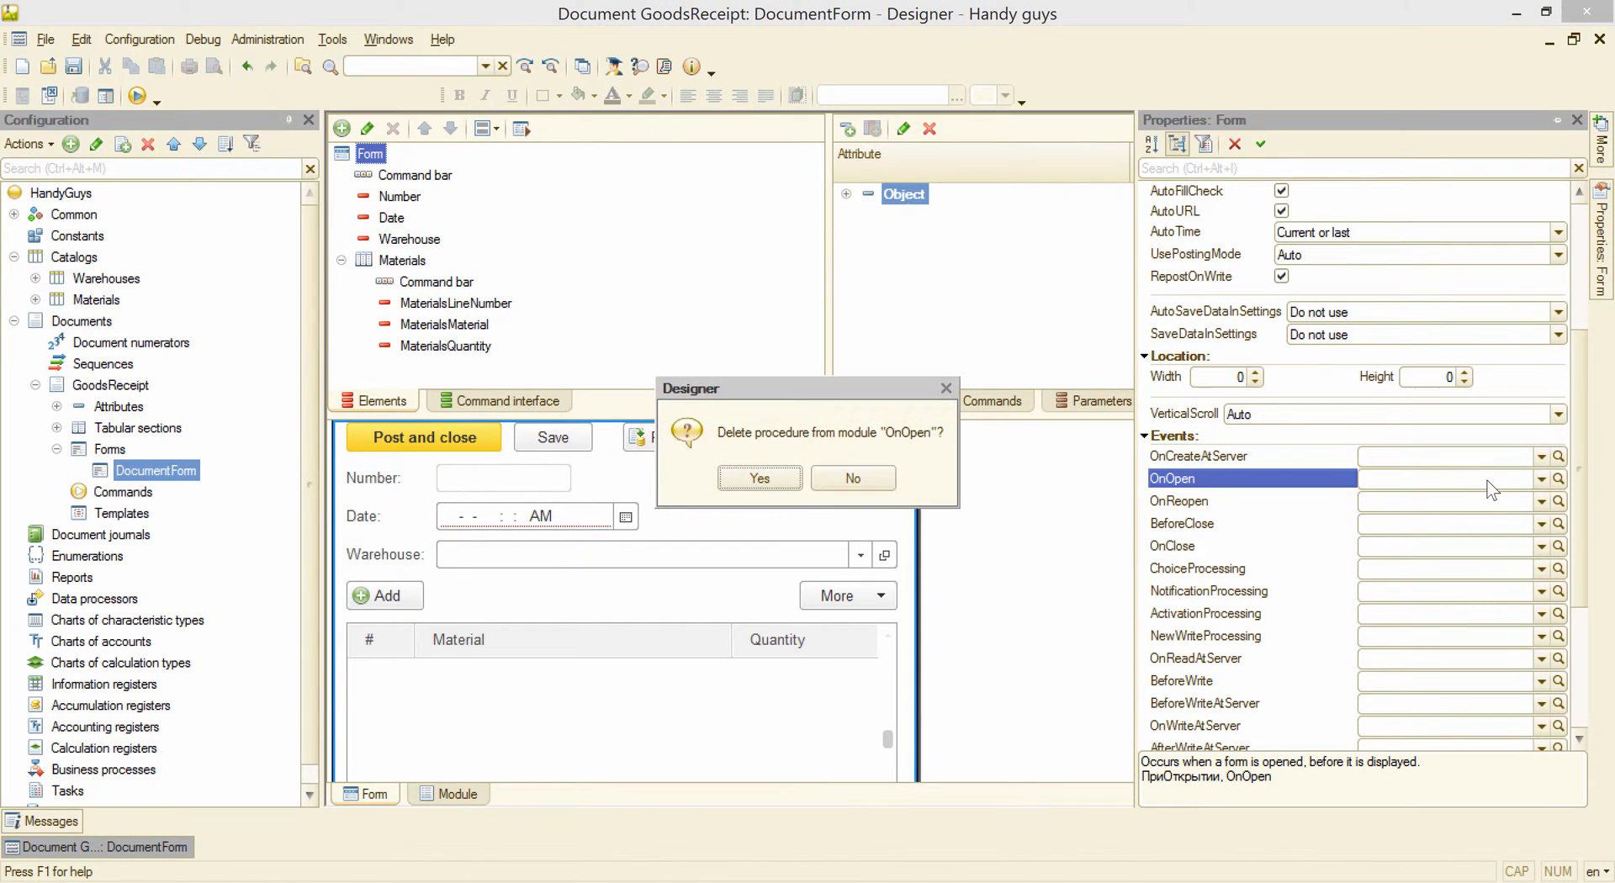
{"action": "mouse_move", "coordinate": [1310, 520]}
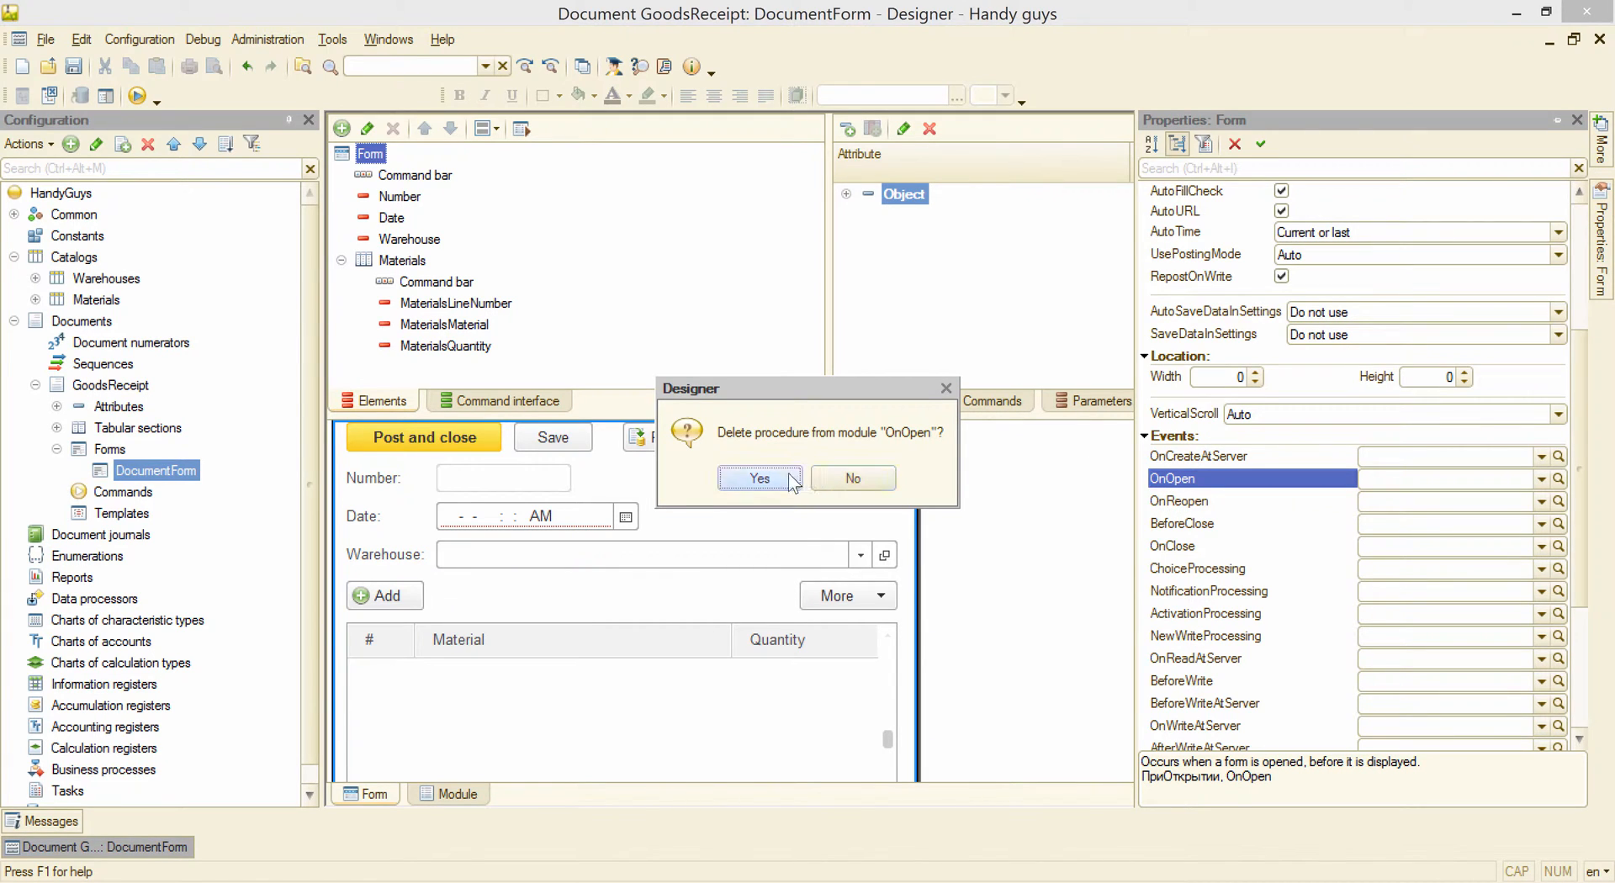
Step: Confirm deleting the OnOpen procedure and scroll the Events list to OnCreateAtServer
{"action": "left_click", "coordinate": [759, 478]}
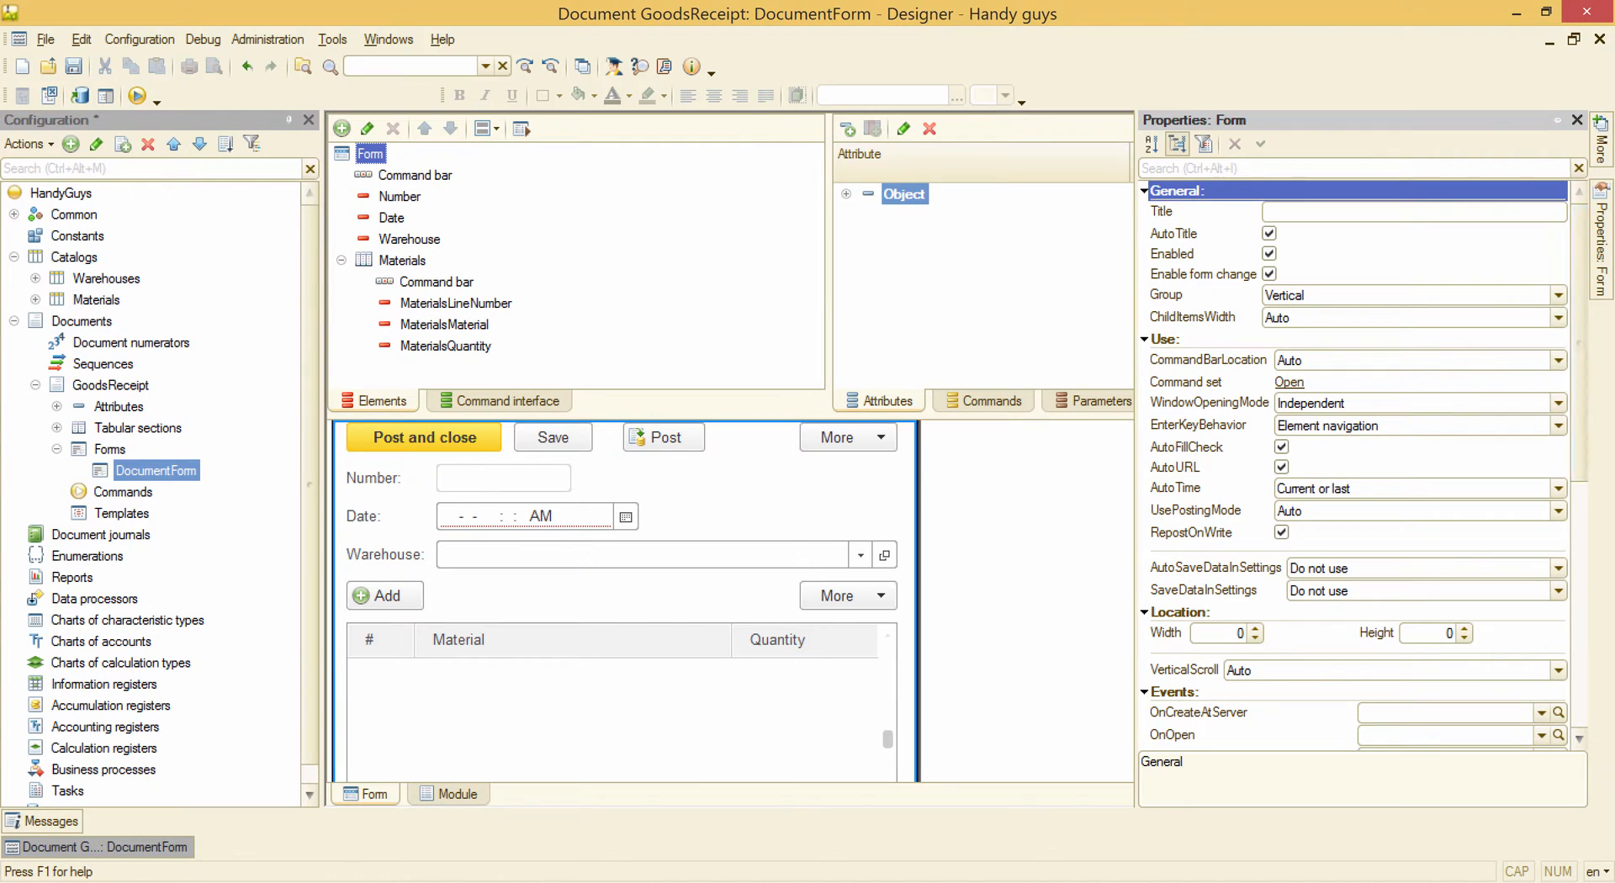
{"action": "scroll", "scroll_direction": "down", "scroll_amount": 3}
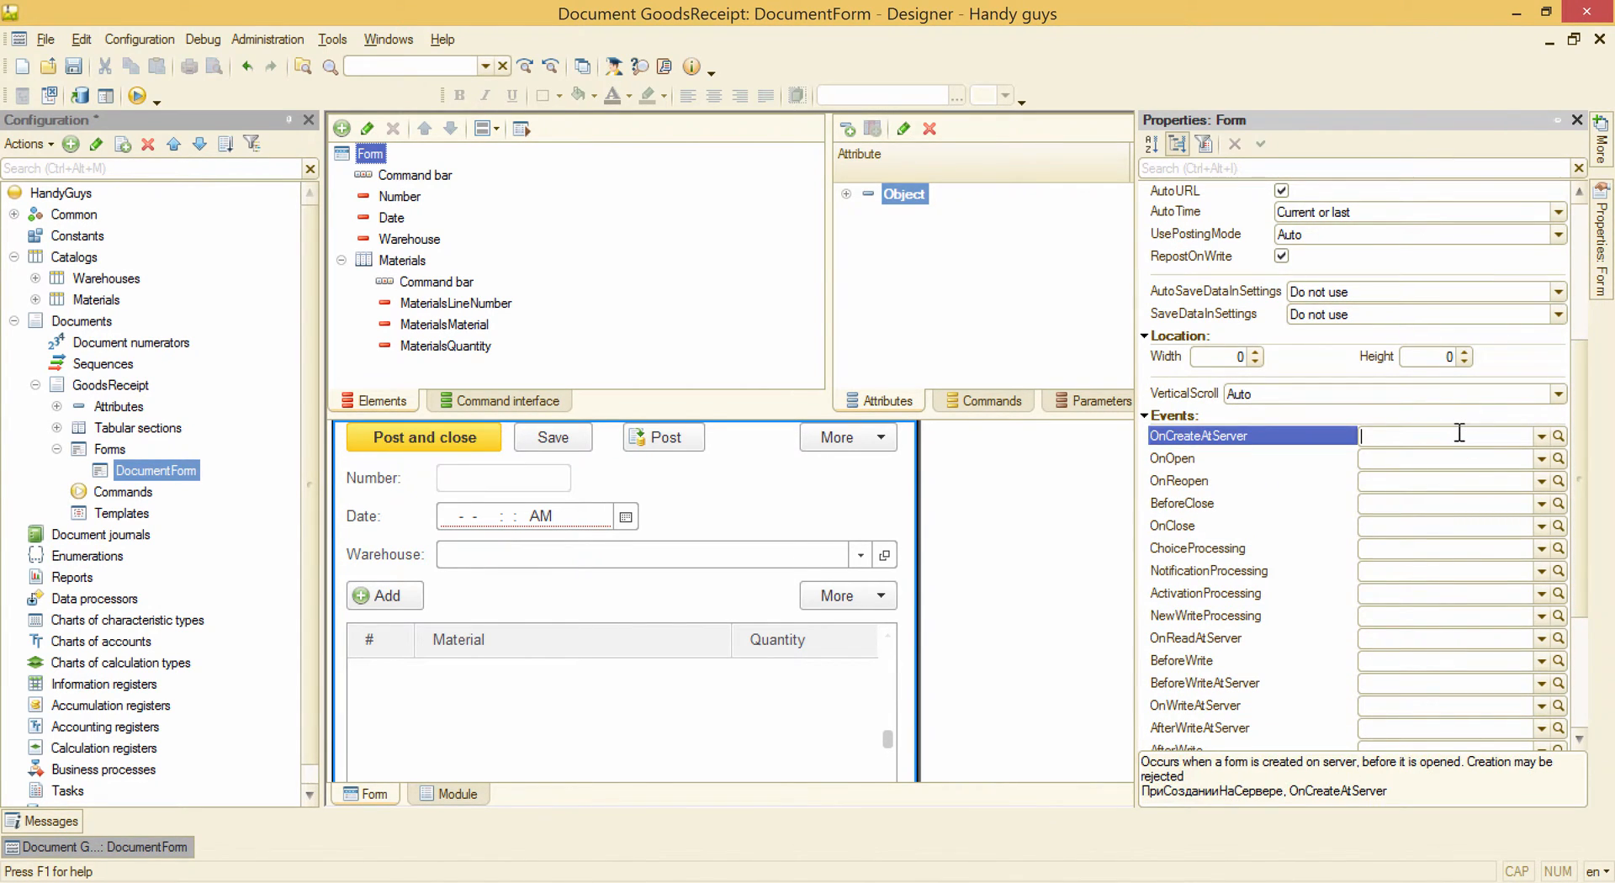
Step: Create the OnCreateAtServer handler and add a blank line after its comment
{"action": "left_click", "coordinate": [1559, 436]}
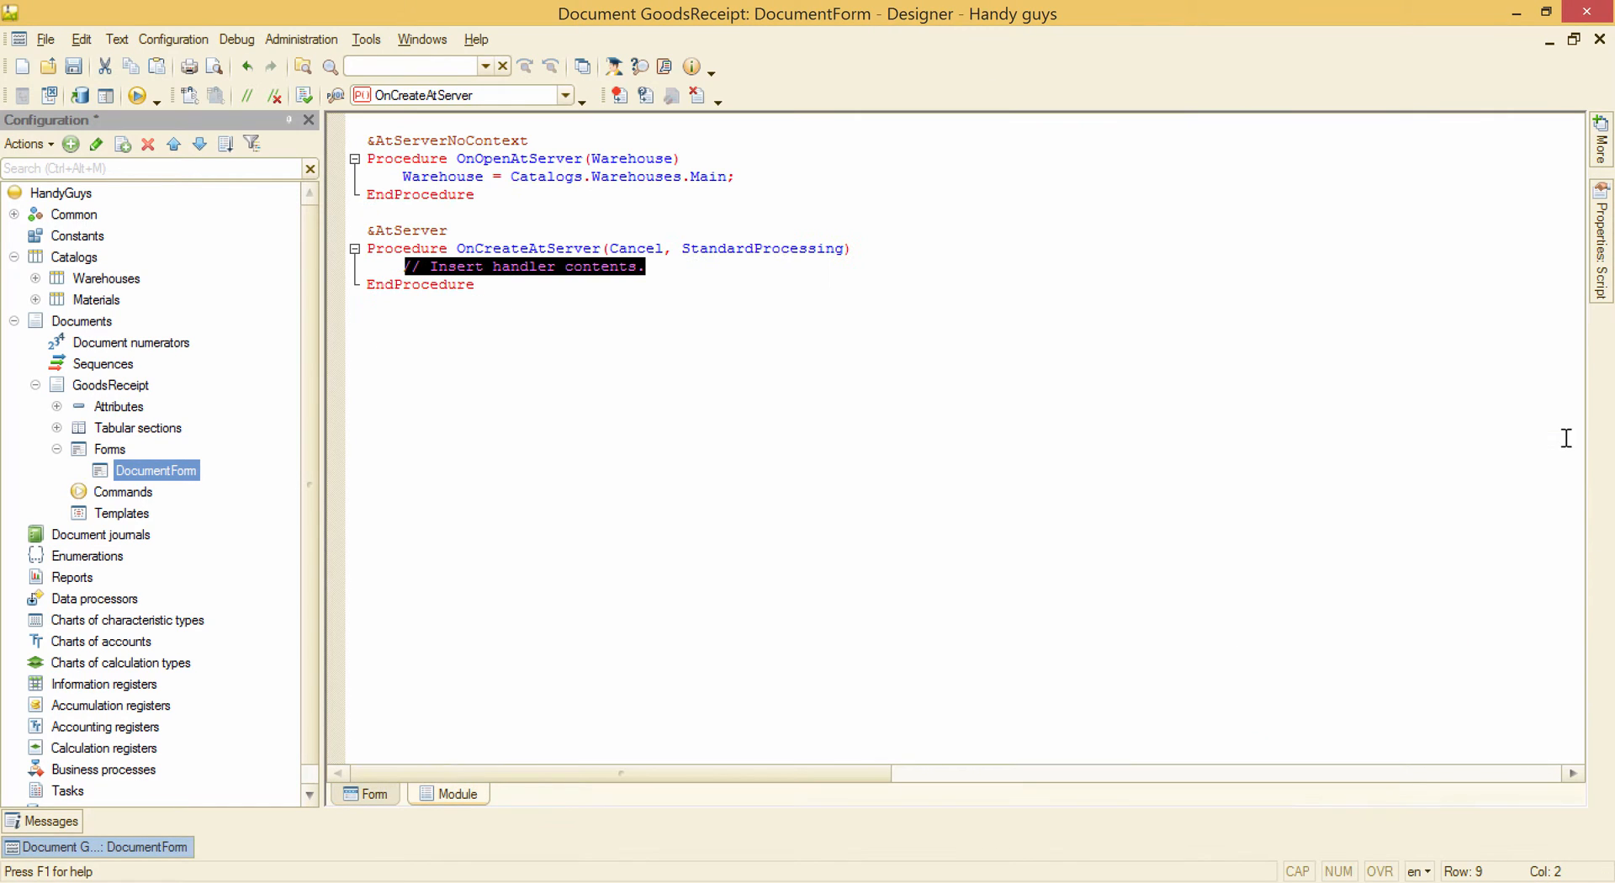
{"action": "mouse_move", "coordinate": [884, 417]}
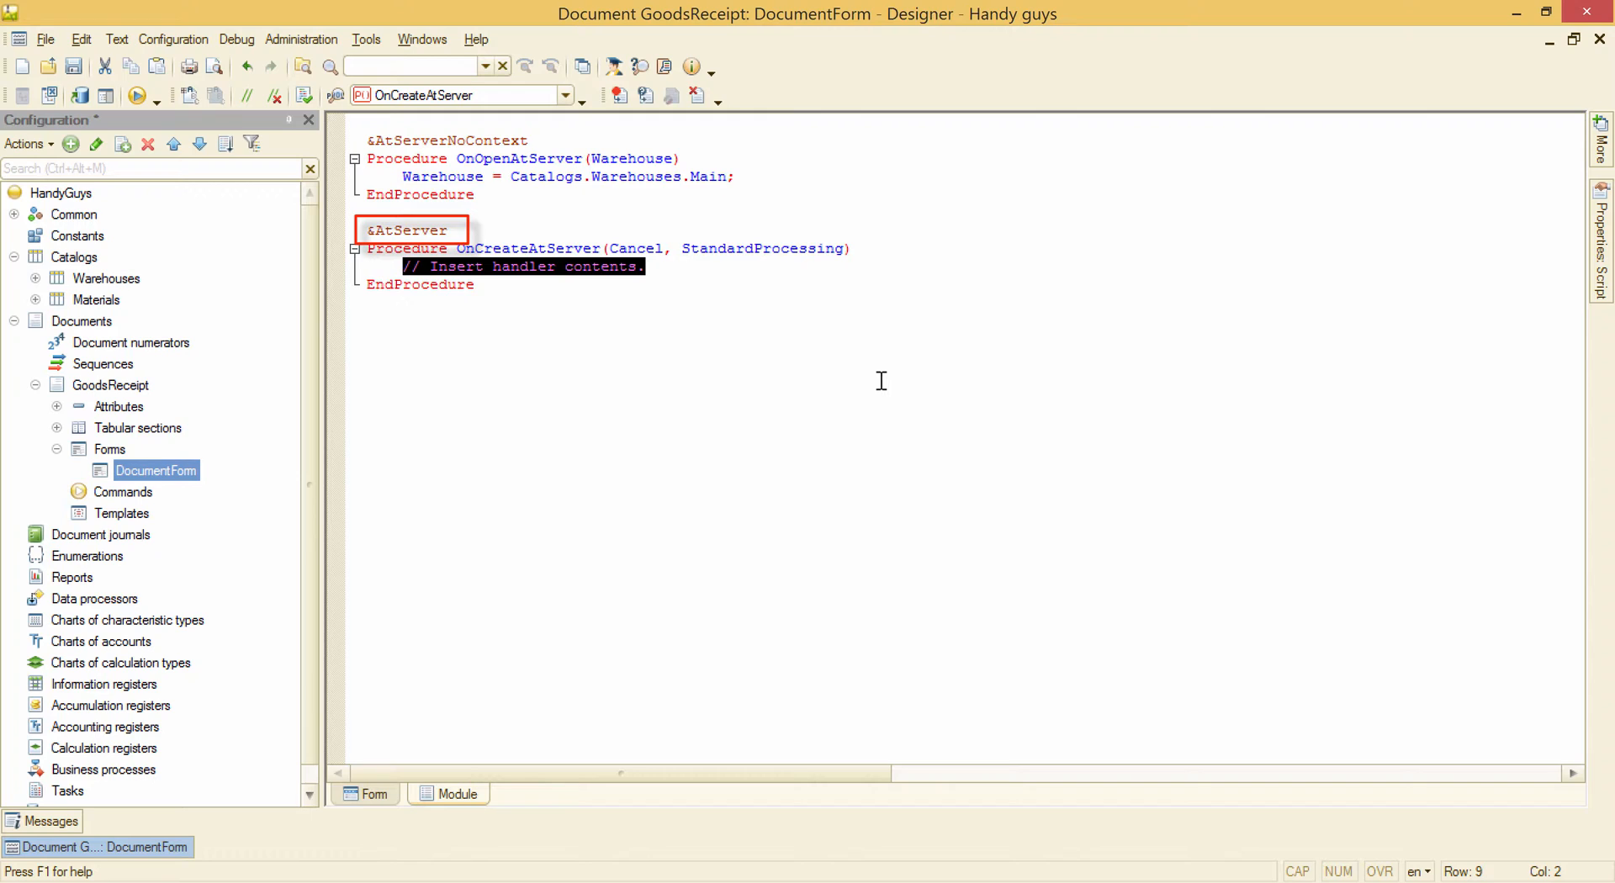
{"action": "left_click", "coordinate": [881, 384]}
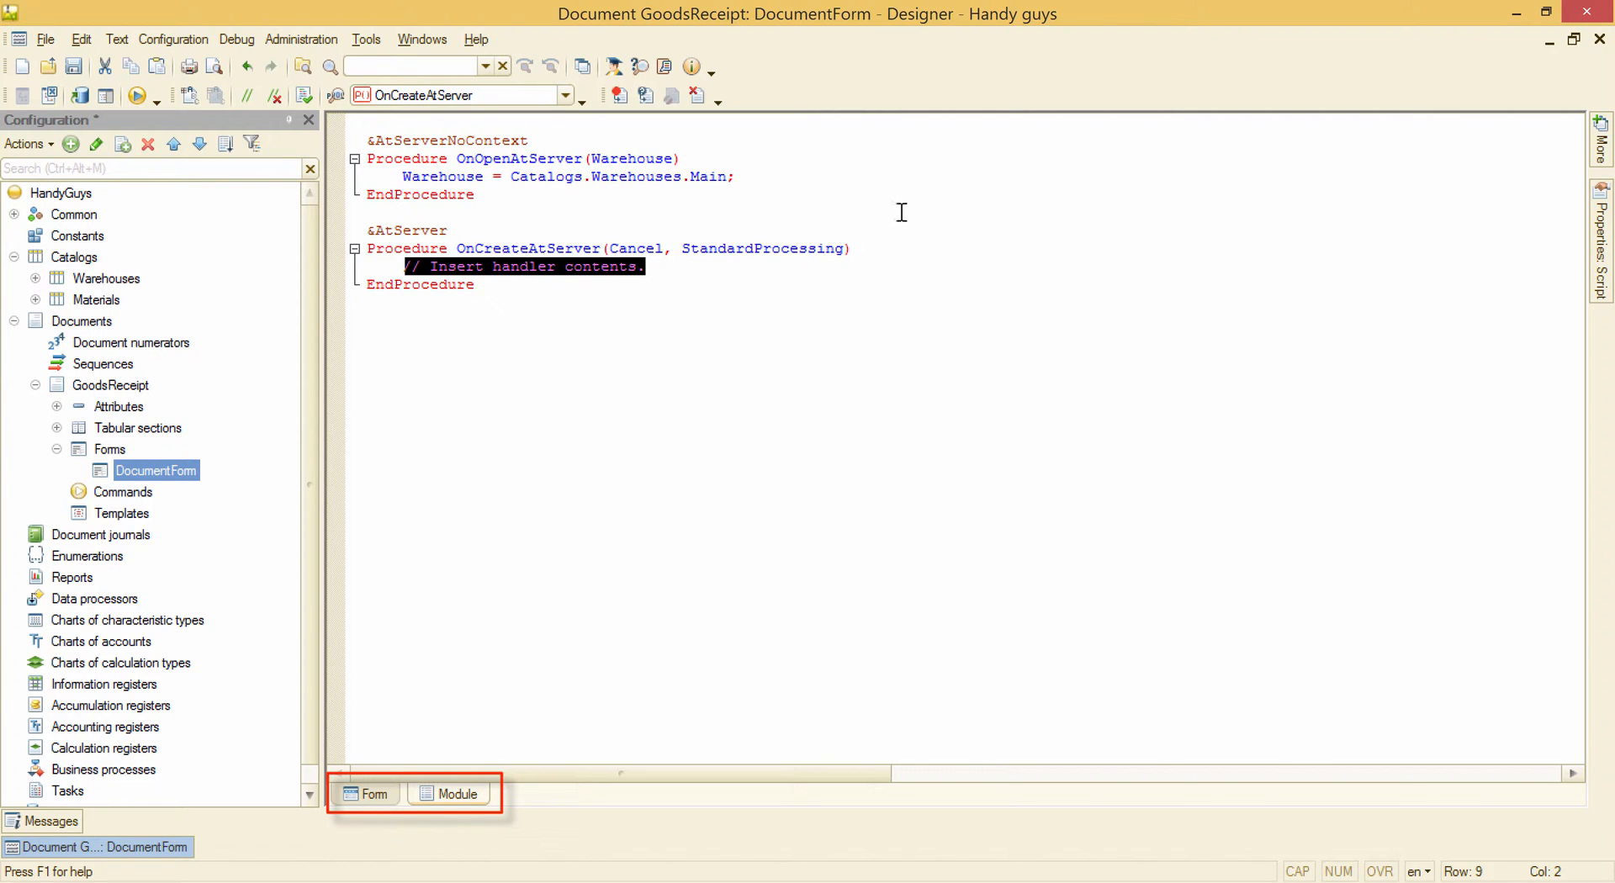
{"action": "left_click", "coordinate": [698, 266]}
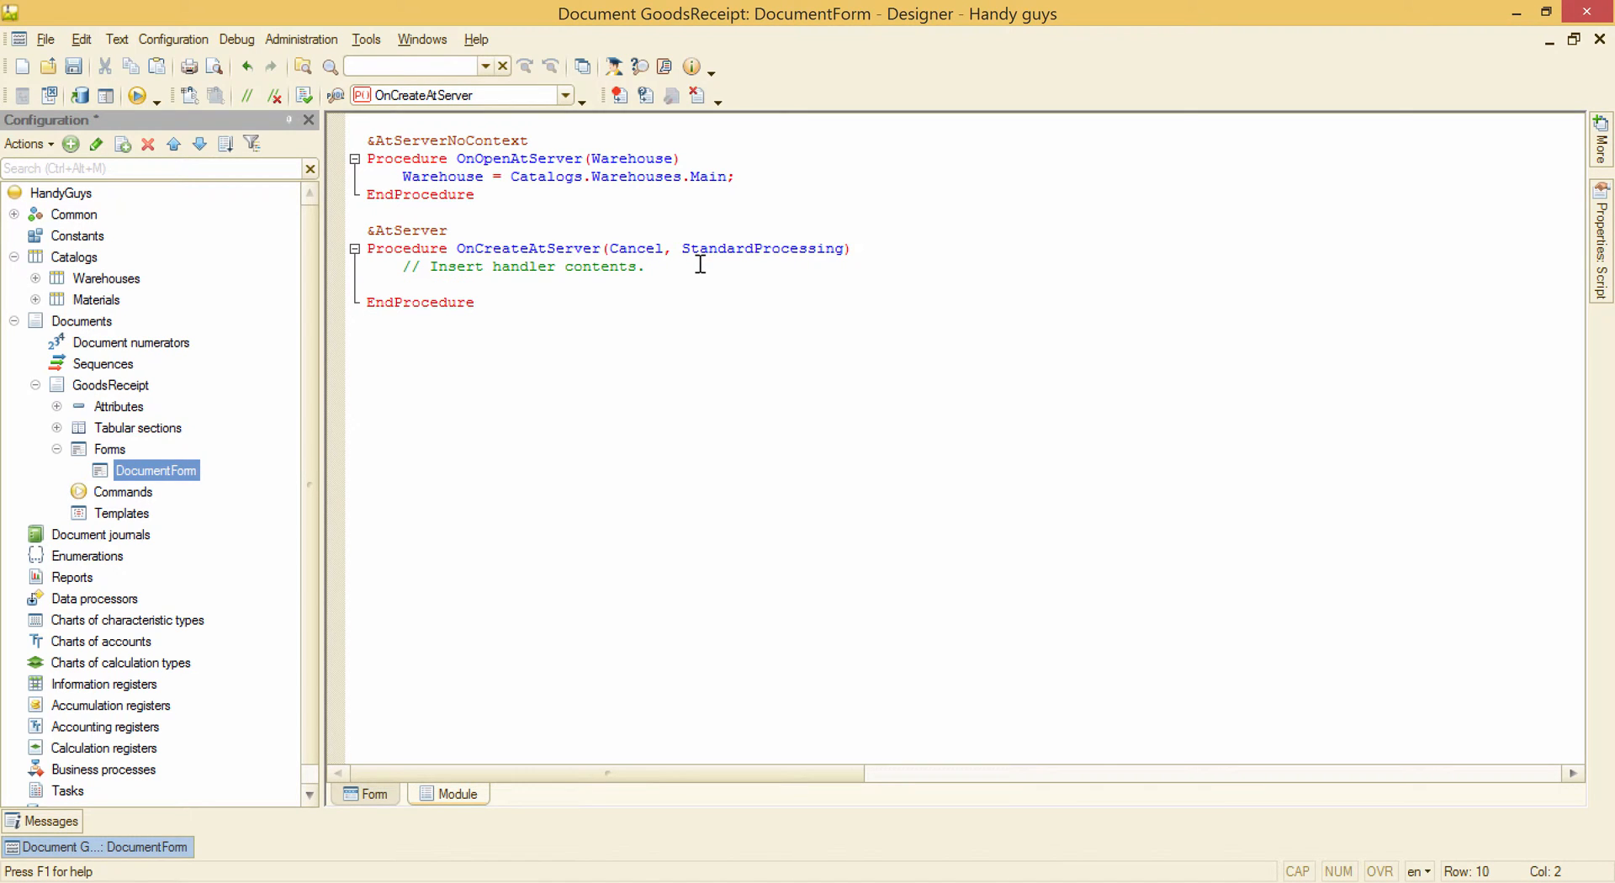
Step: Type 'ThisForm.' and pick Object from the context help list
{"action": "type", "text": "ThisForm"}
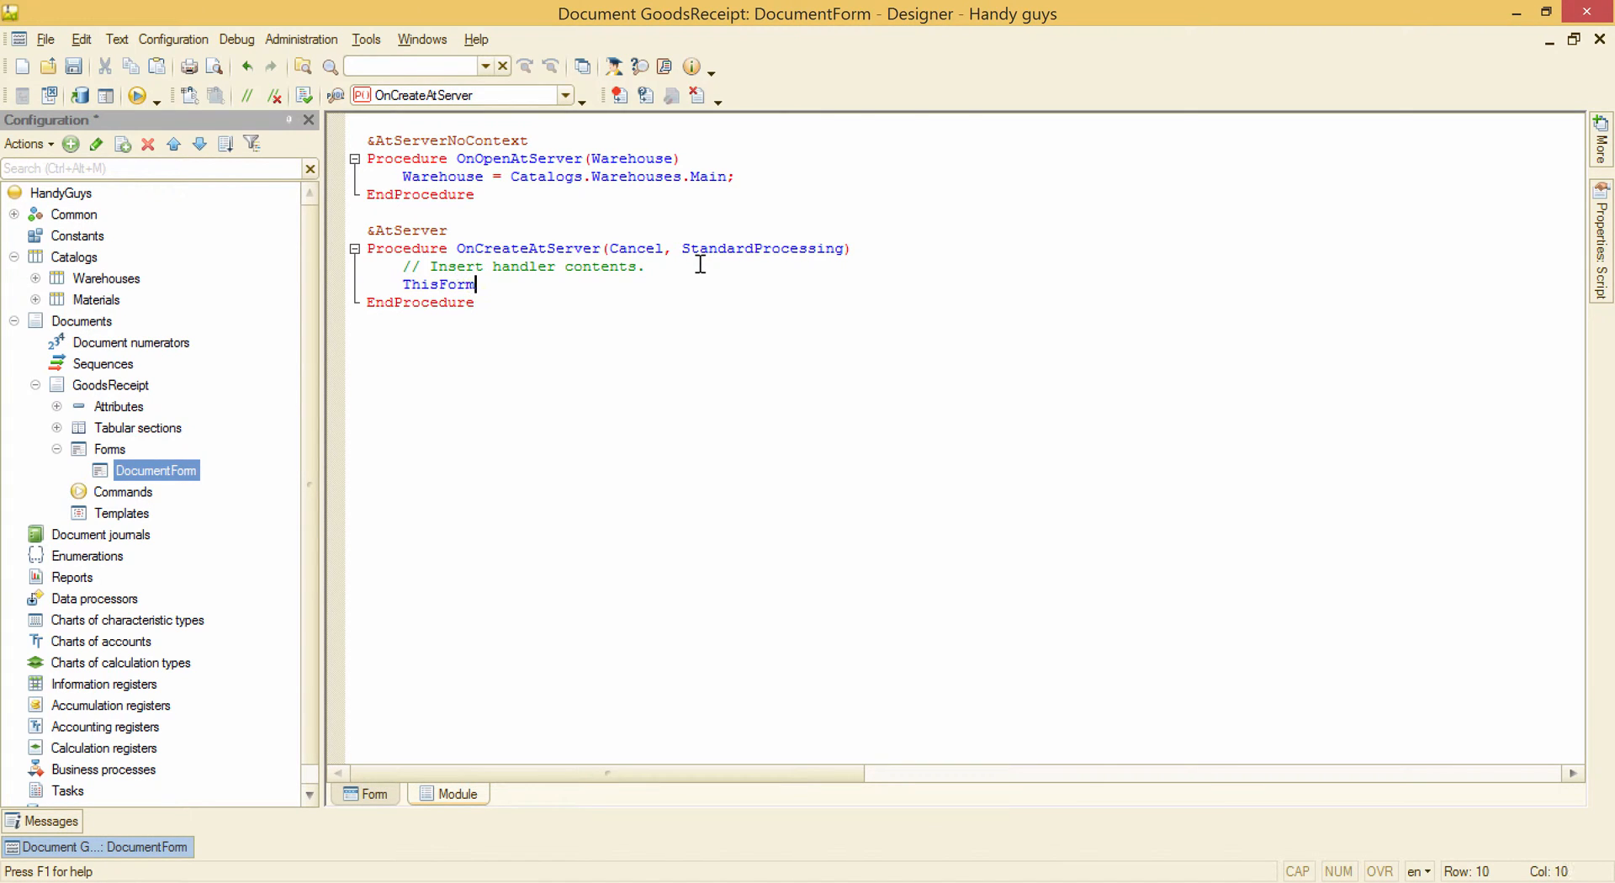
{"action": "type", "text": "."}
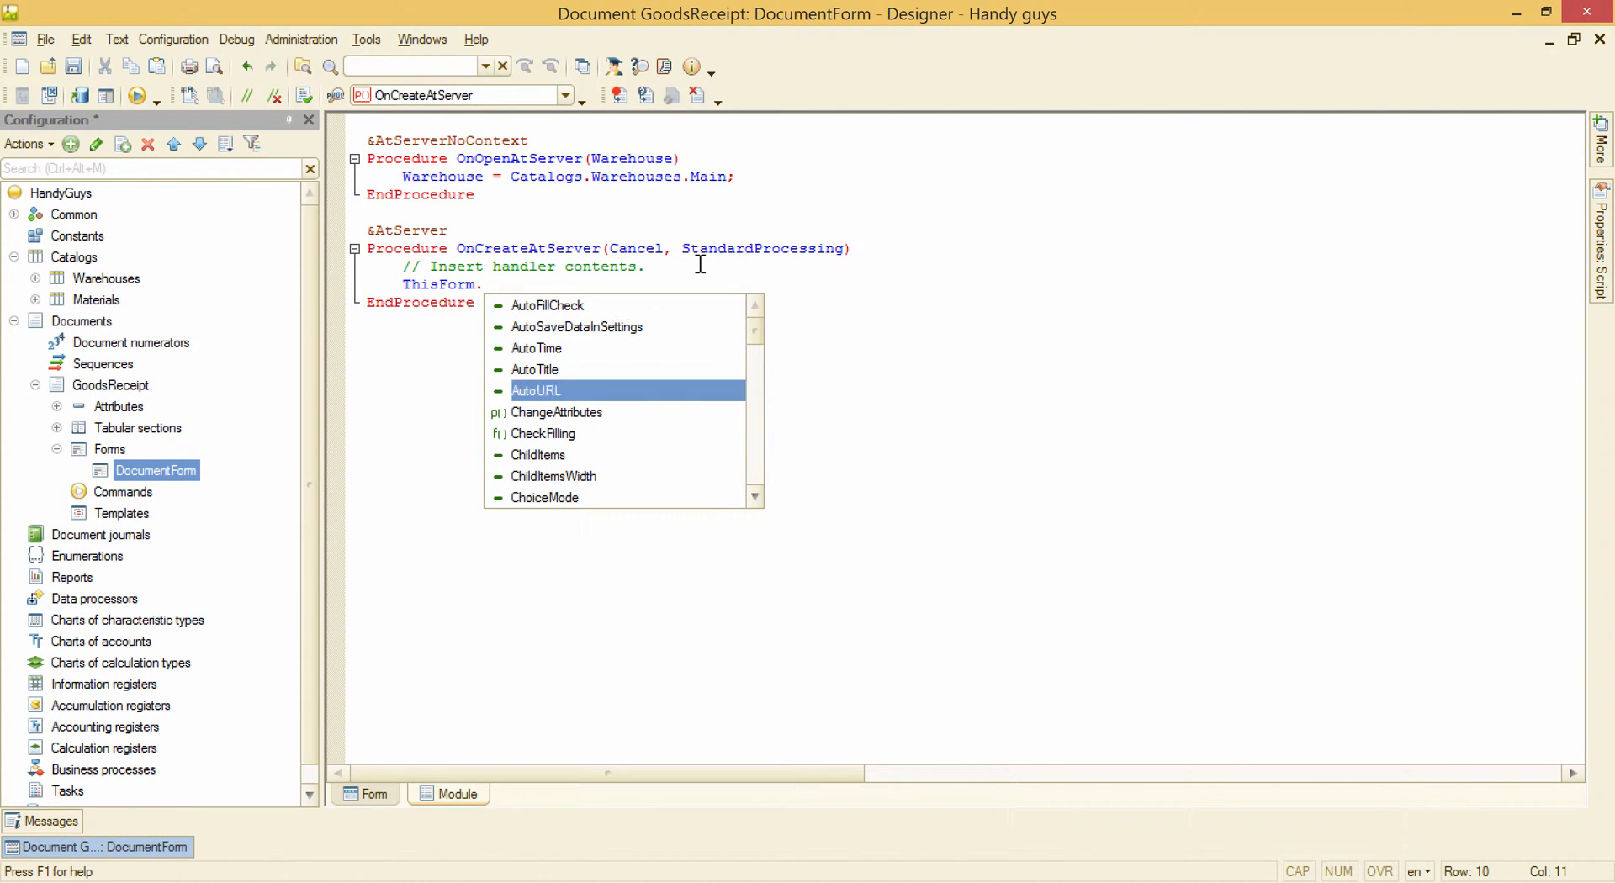
{"action": "scroll", "scroll_direction": "down", "scroll_amount": 3}
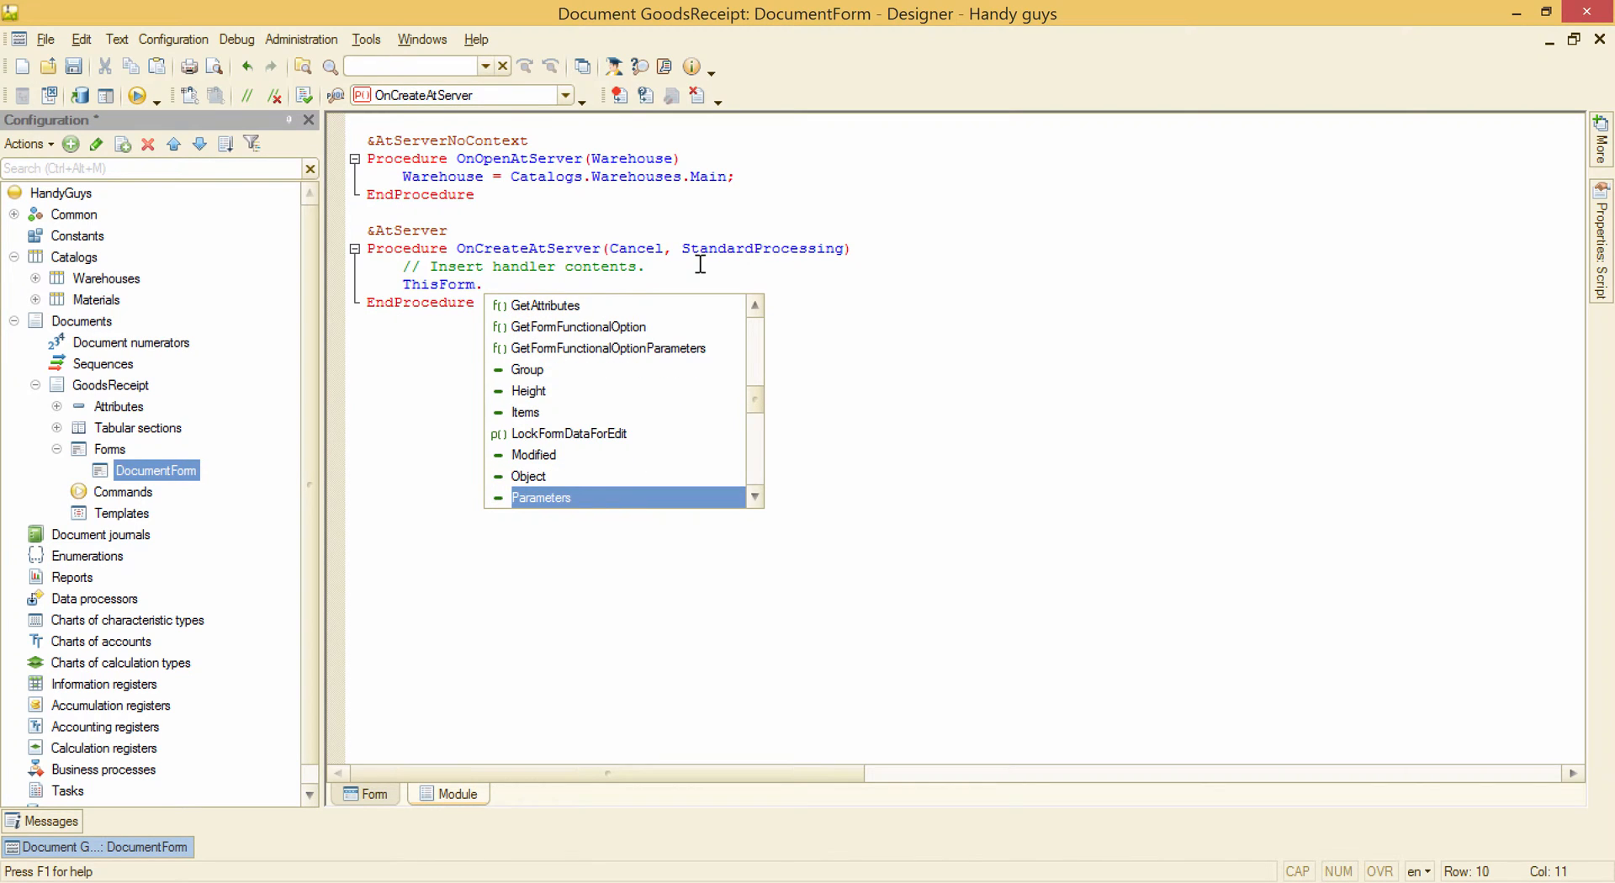
{"action": "scroll", "scroll_direction": "down", "scroll_amount": 3}
{"action": "type", "text": "Object"}
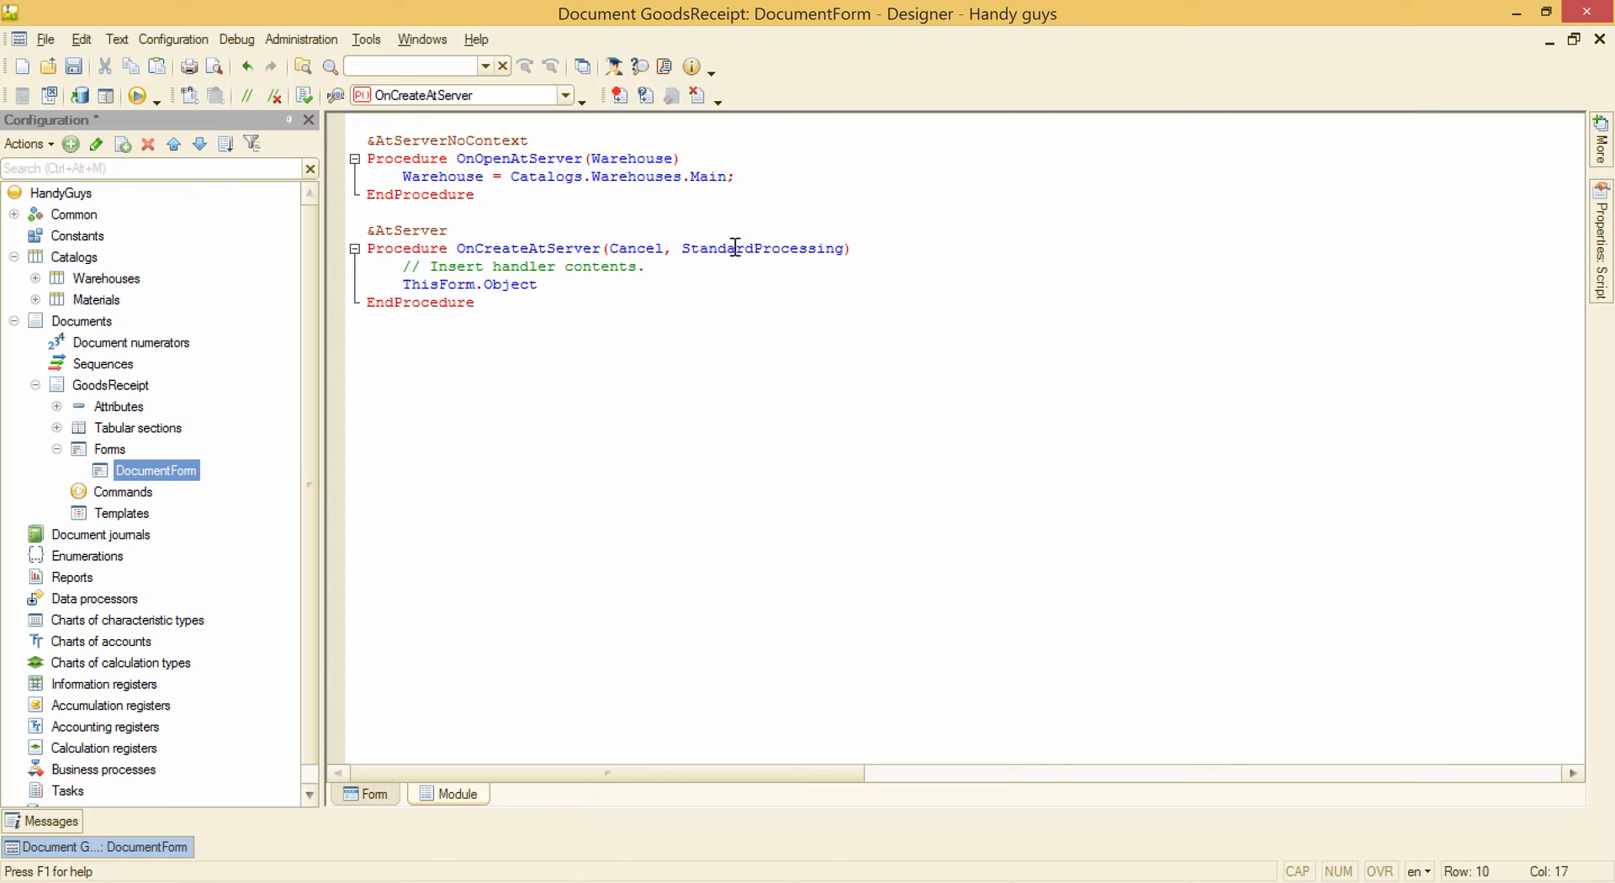
Step: Expand Object in the Form tab's attributes, select Warehouse, and return to Module
{"action": "left_click", "coordinate": [374, 794]}
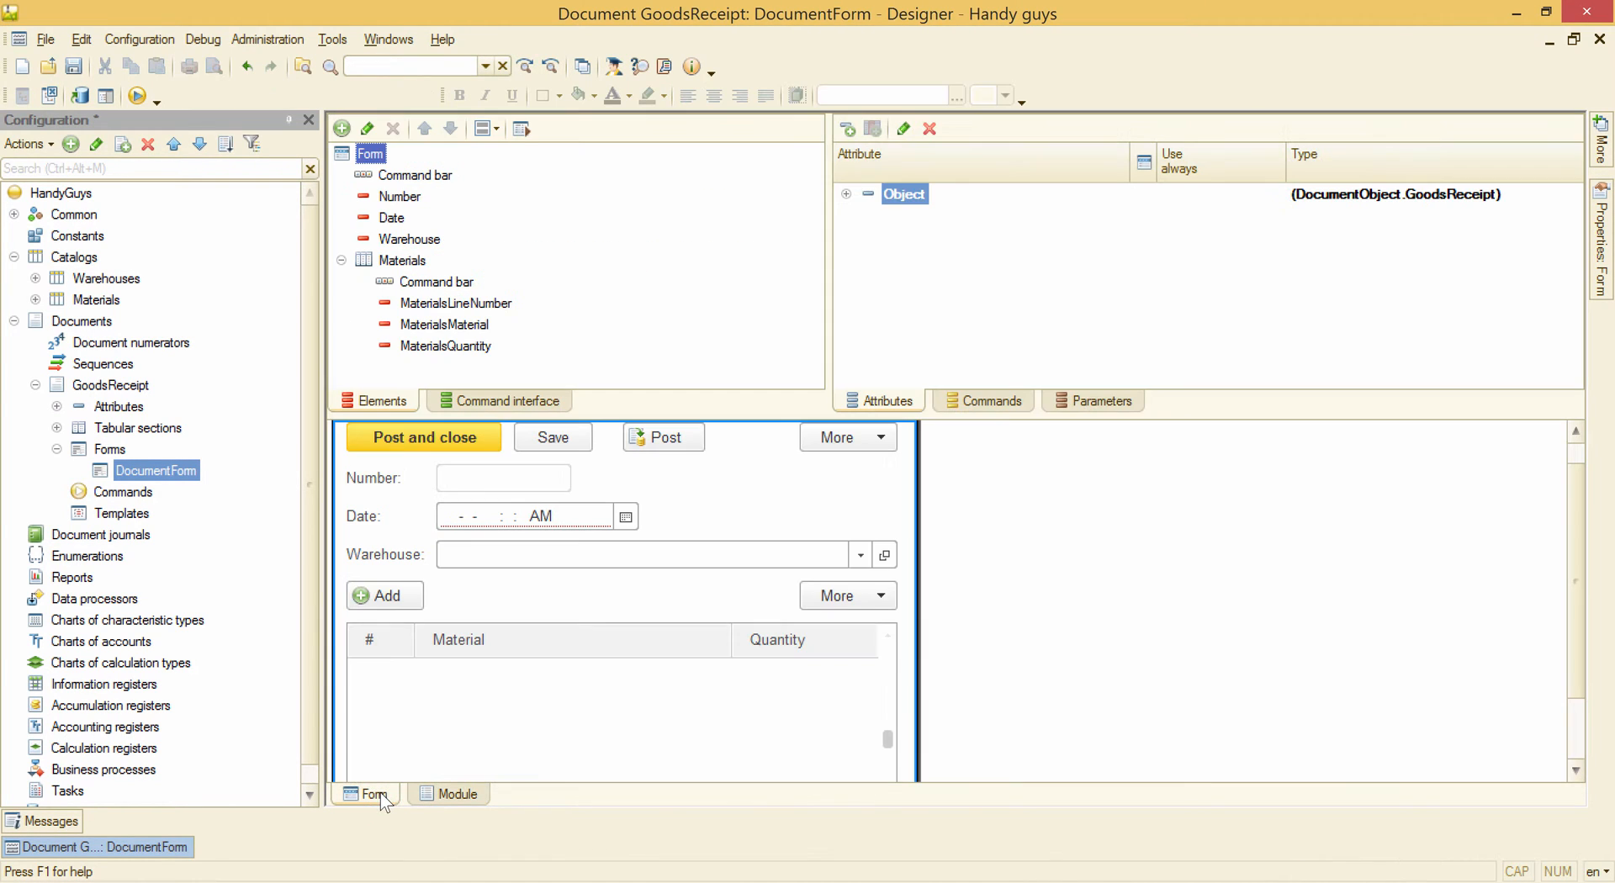
{"action": "left_click", "coordinate": [904, 194]}
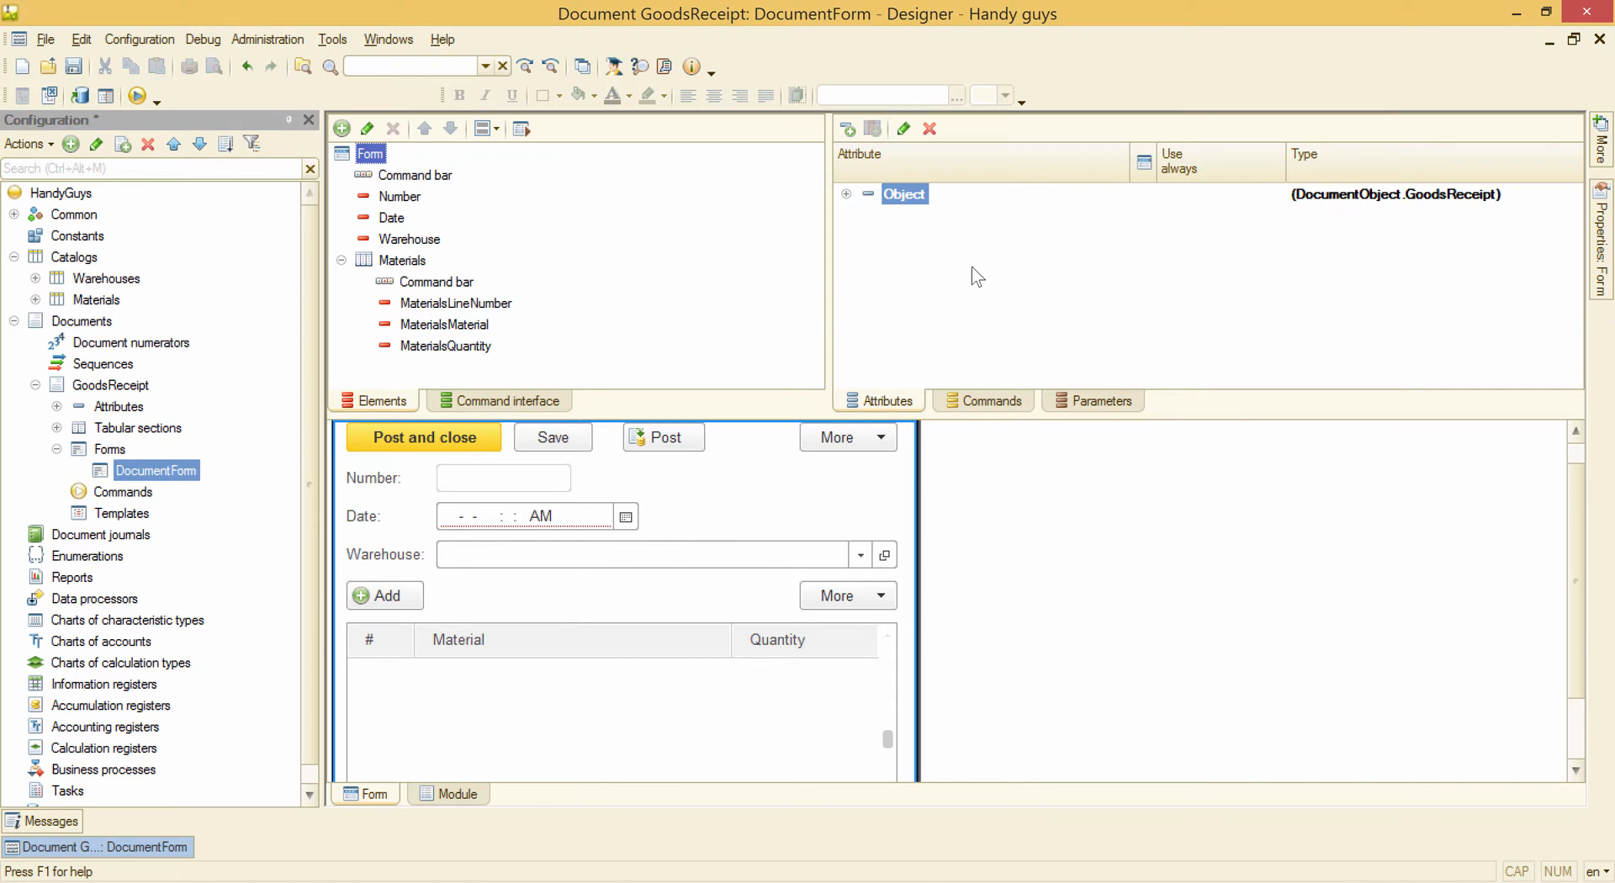
{"action": "left_click", "coordinate": [846, 194]}
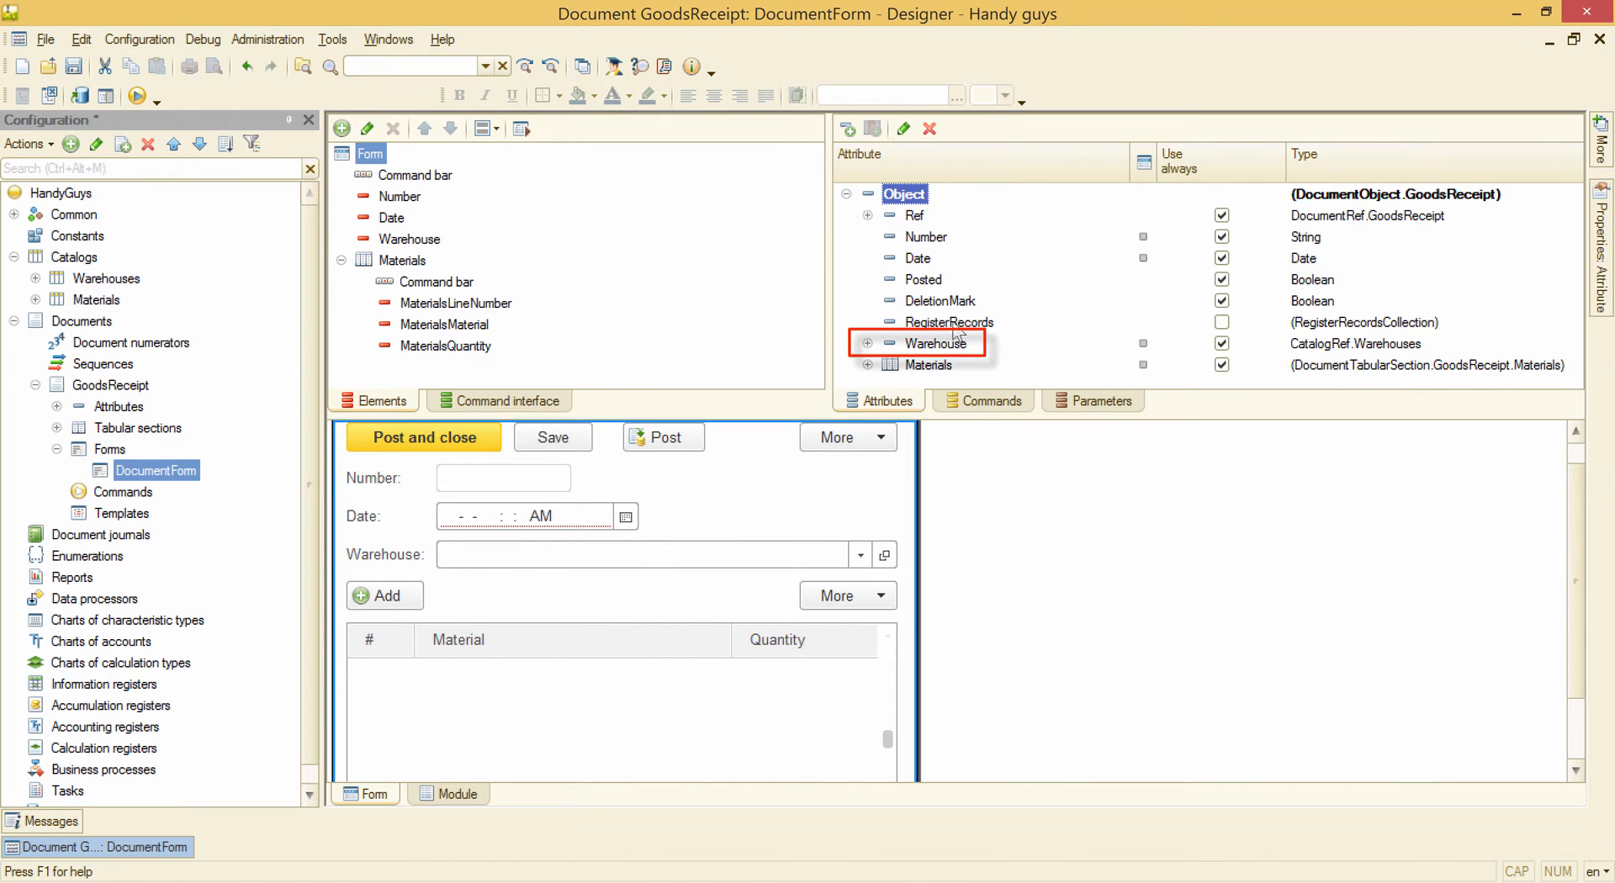
{"action": "left_click", "coordinate": [935, 343]}
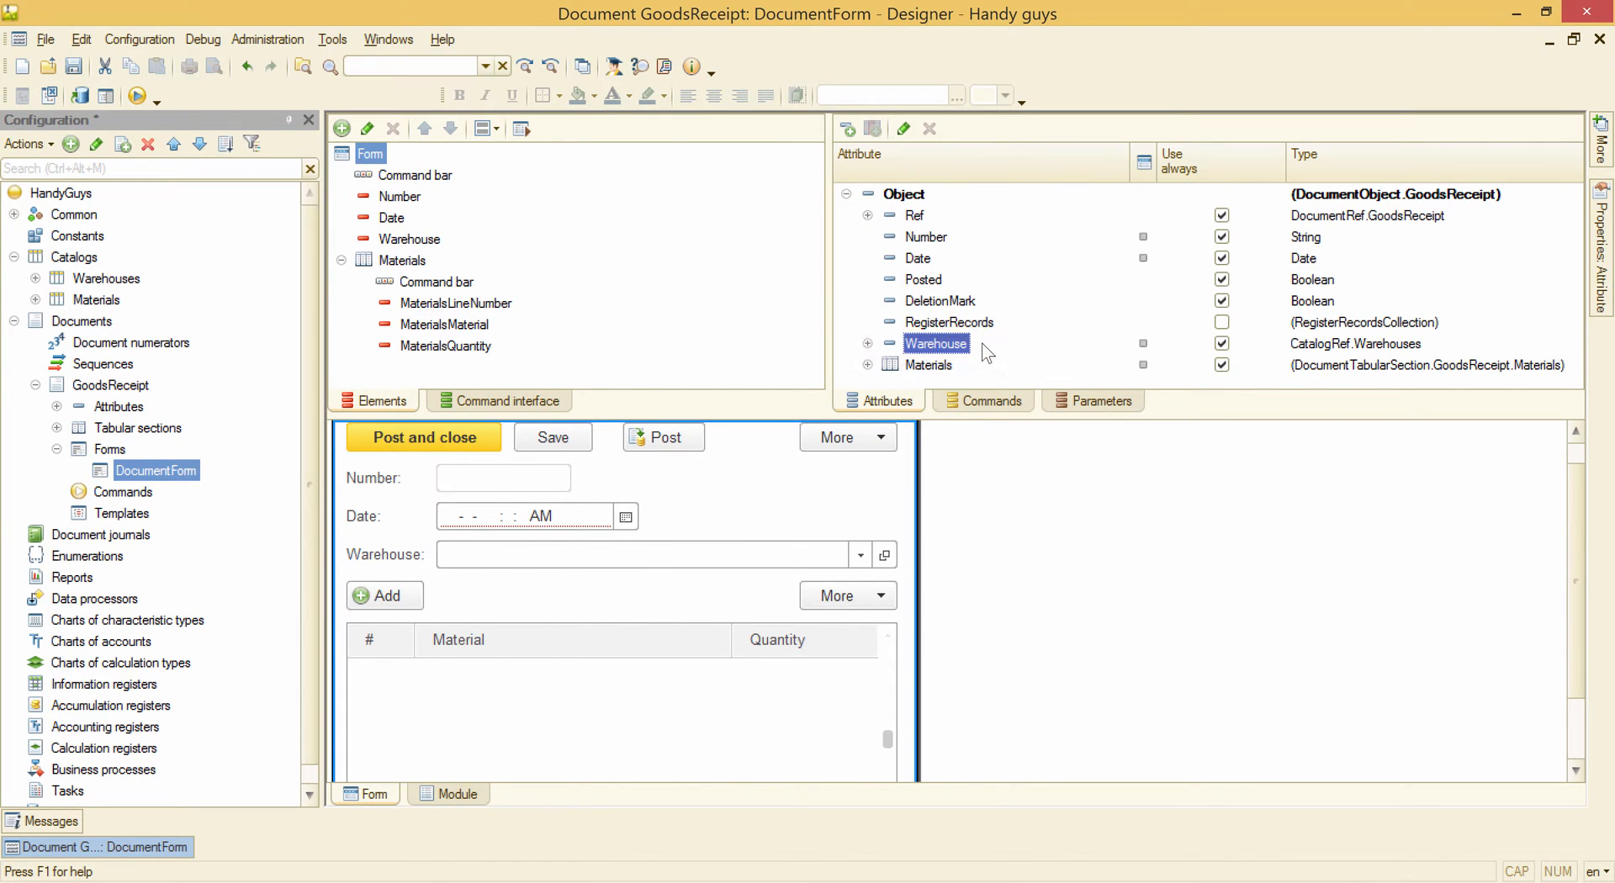
{"action": "left_click", "coordinate": [456, 795]}
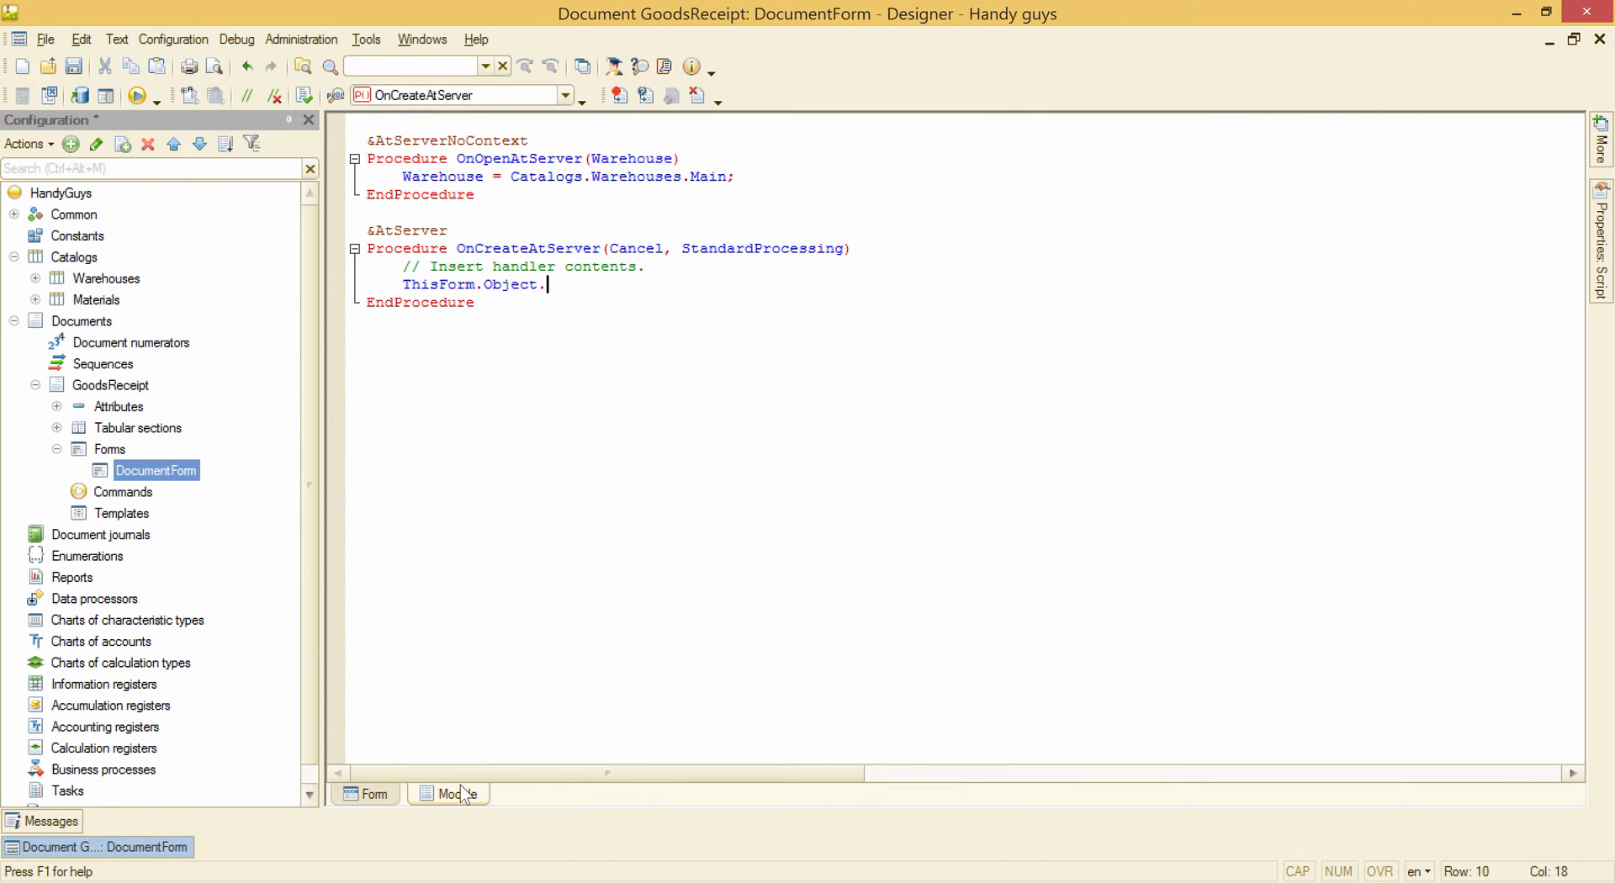
Step: Finish the line 'ThisForm.Object.Warehouse = Catalogs.Warehouses.Main;' and start debugging
{"action": "type", "text": "Warehouse"}
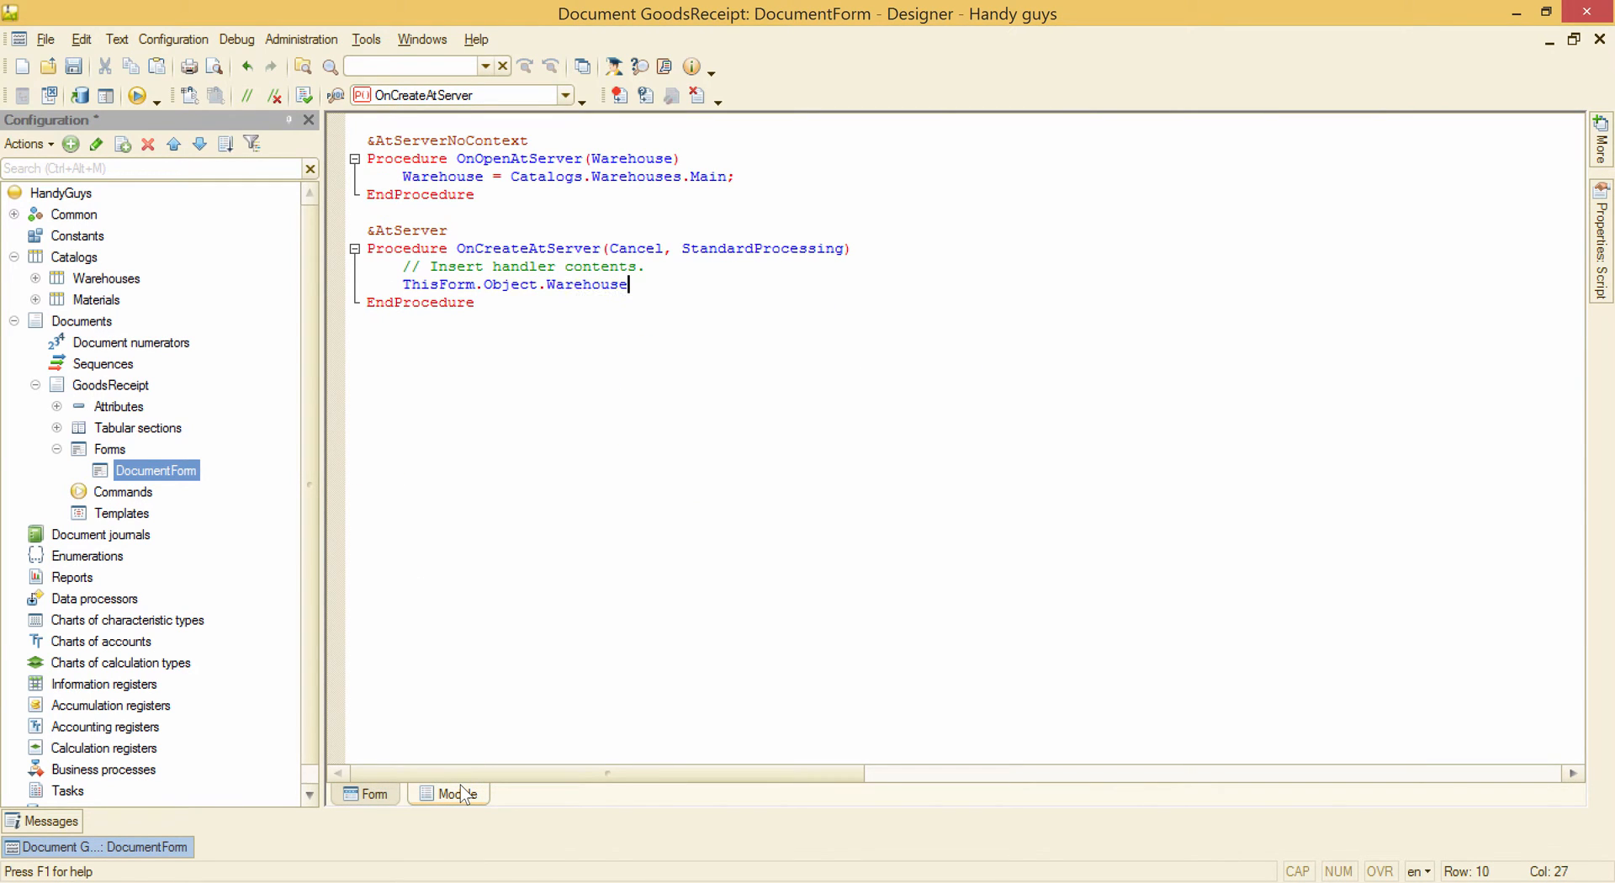
{"action": "type", "text": "="}
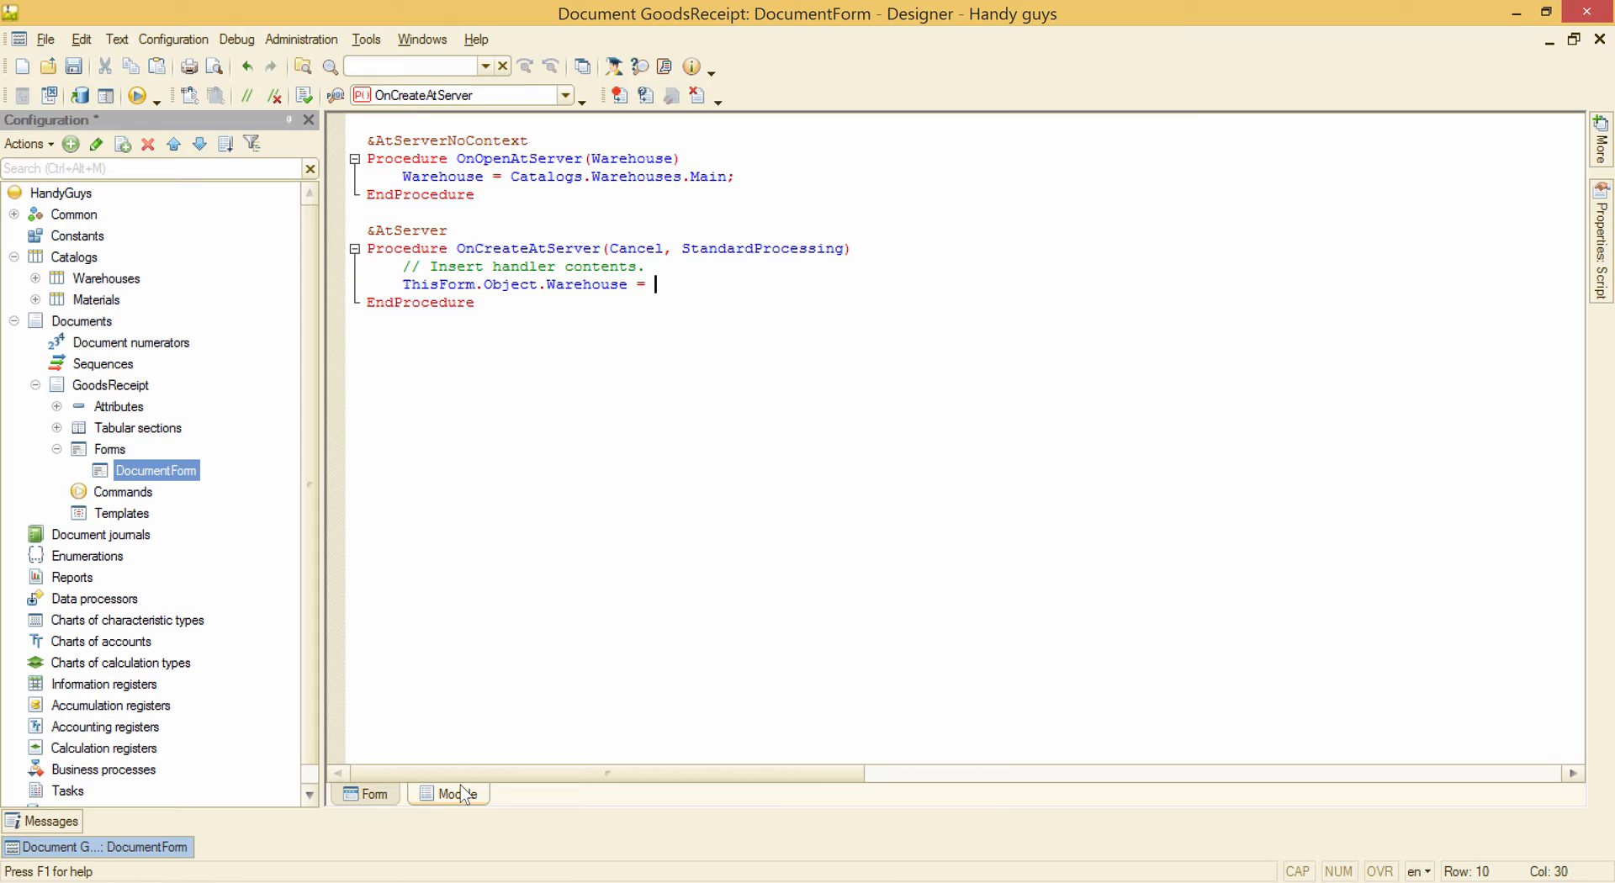
{"action": "type", "text": "Catalogs.Warehouses.Main"}
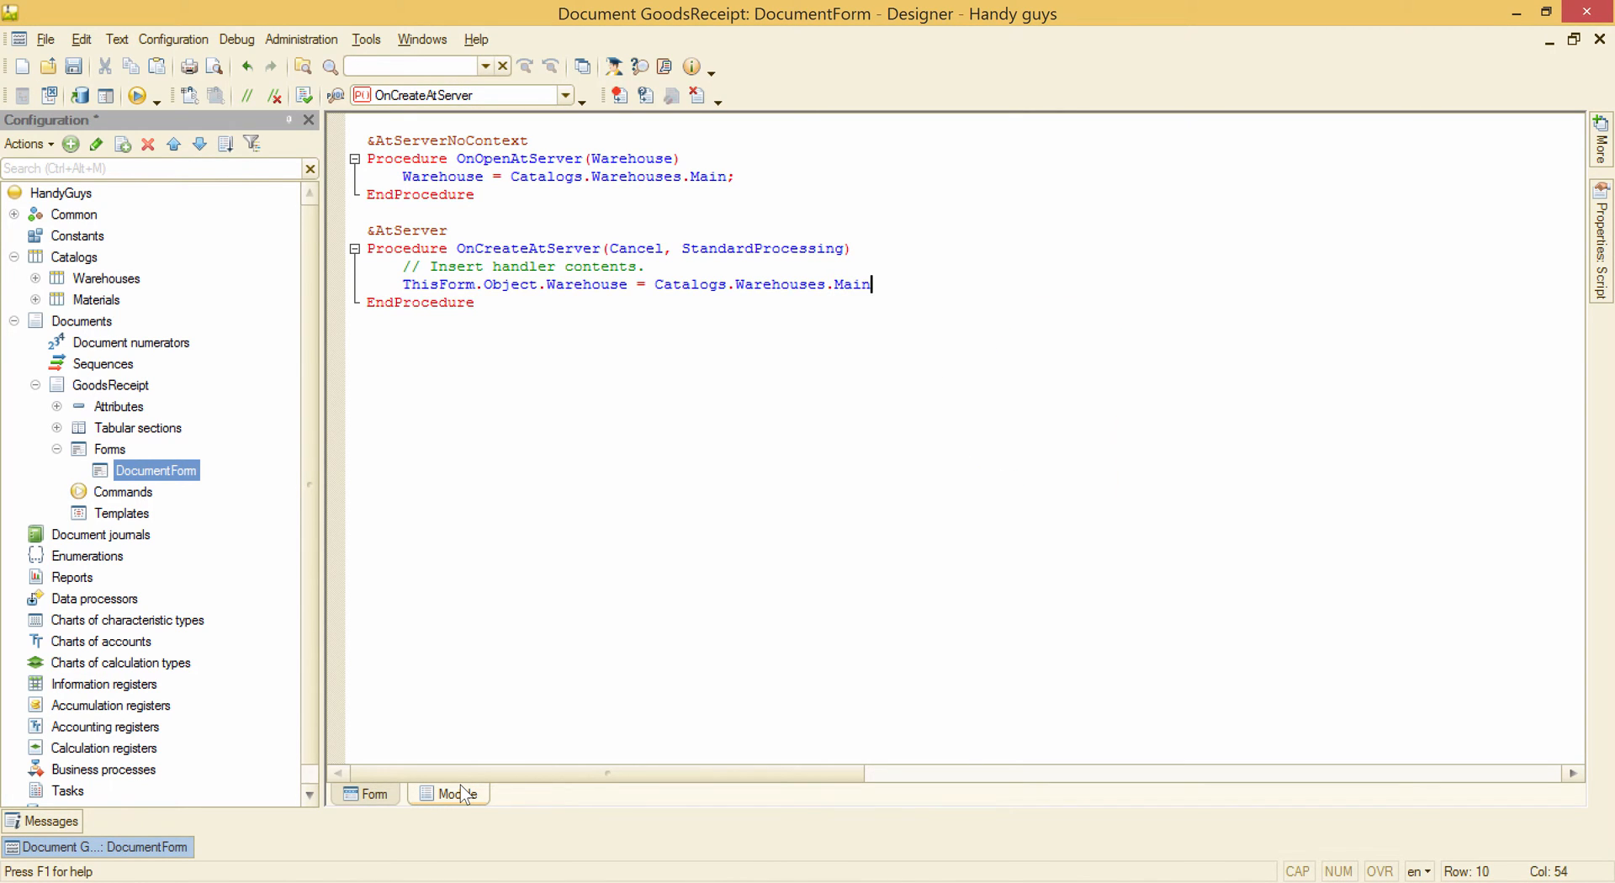
{"action": "type", "text": ";"}
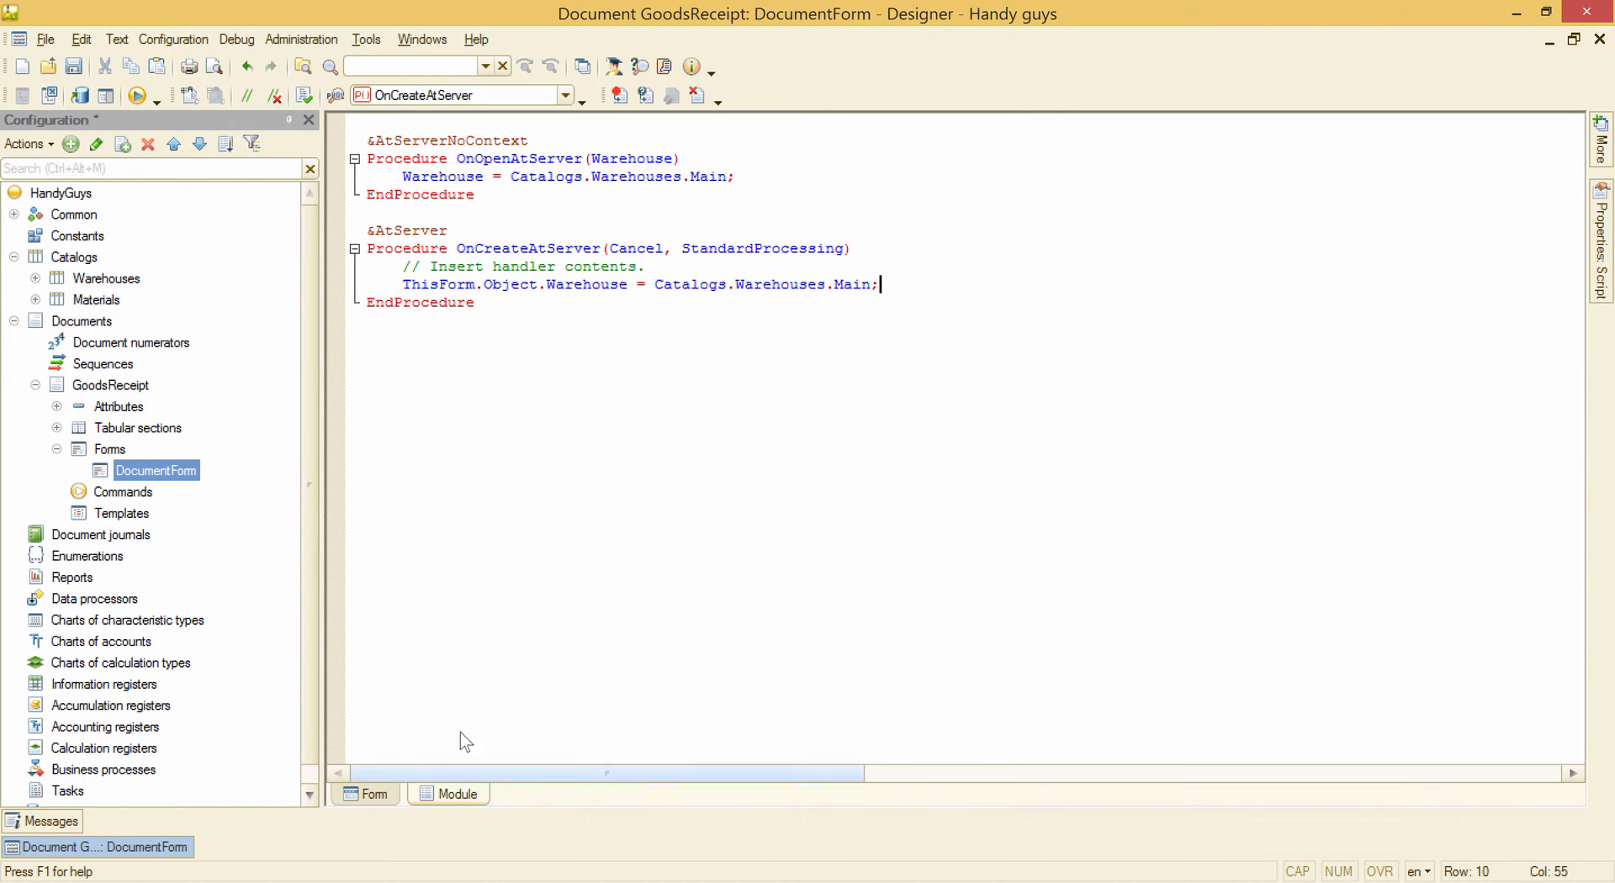
{"action": "left_click", "coordinate": [134, 96]}
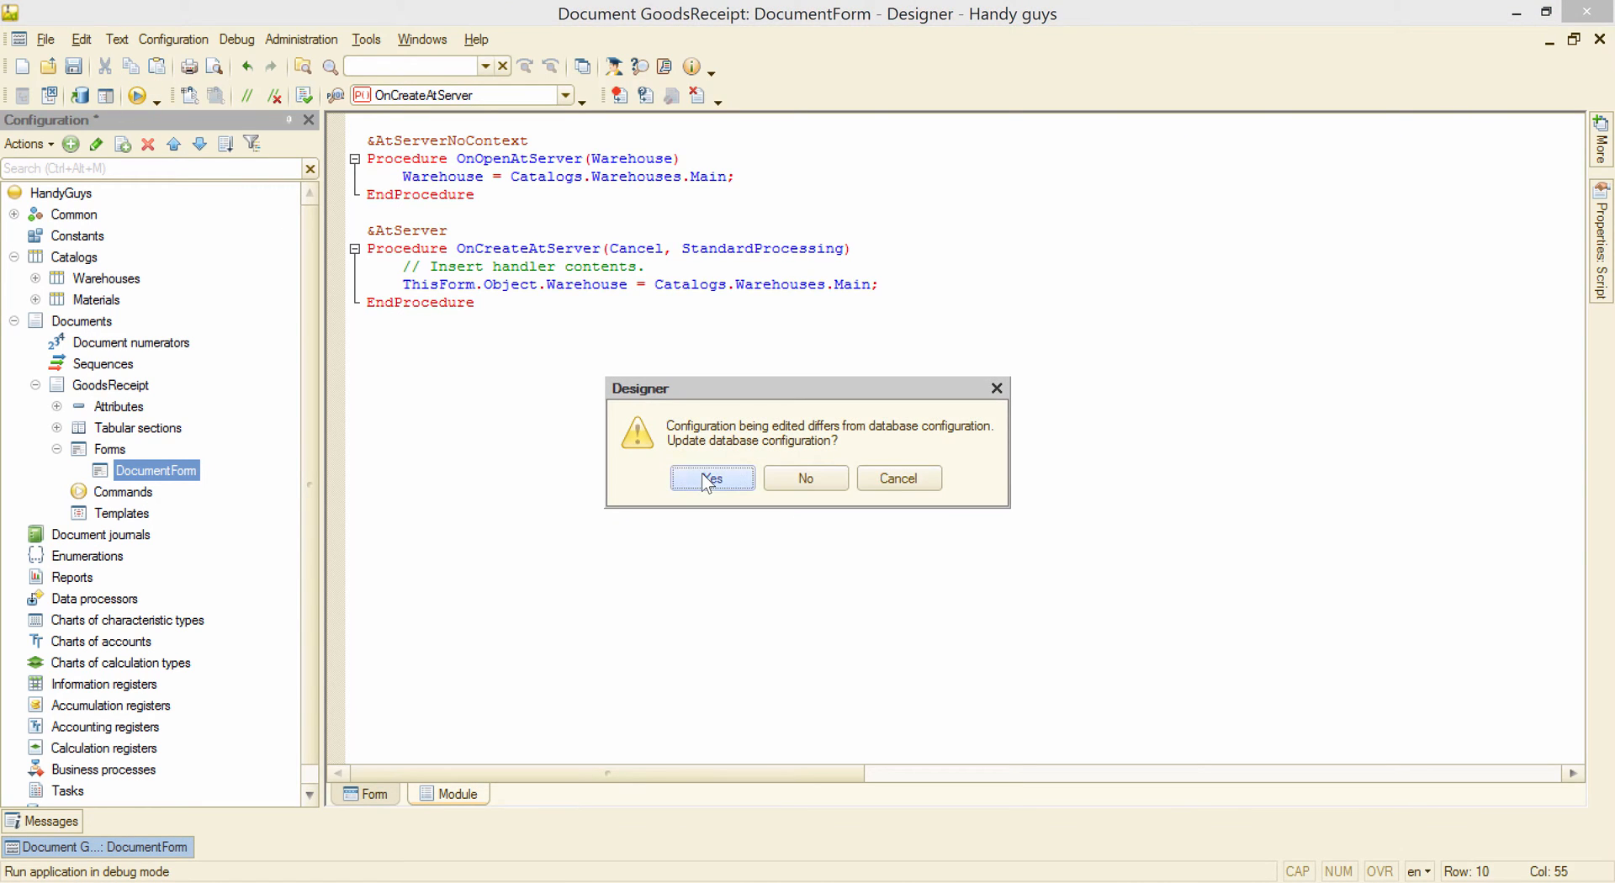
Step: Accept the database update, then create Goods receipts to verify Main Warehouse and call count
{"action": "left_click", "coordinate": [711, 478]}
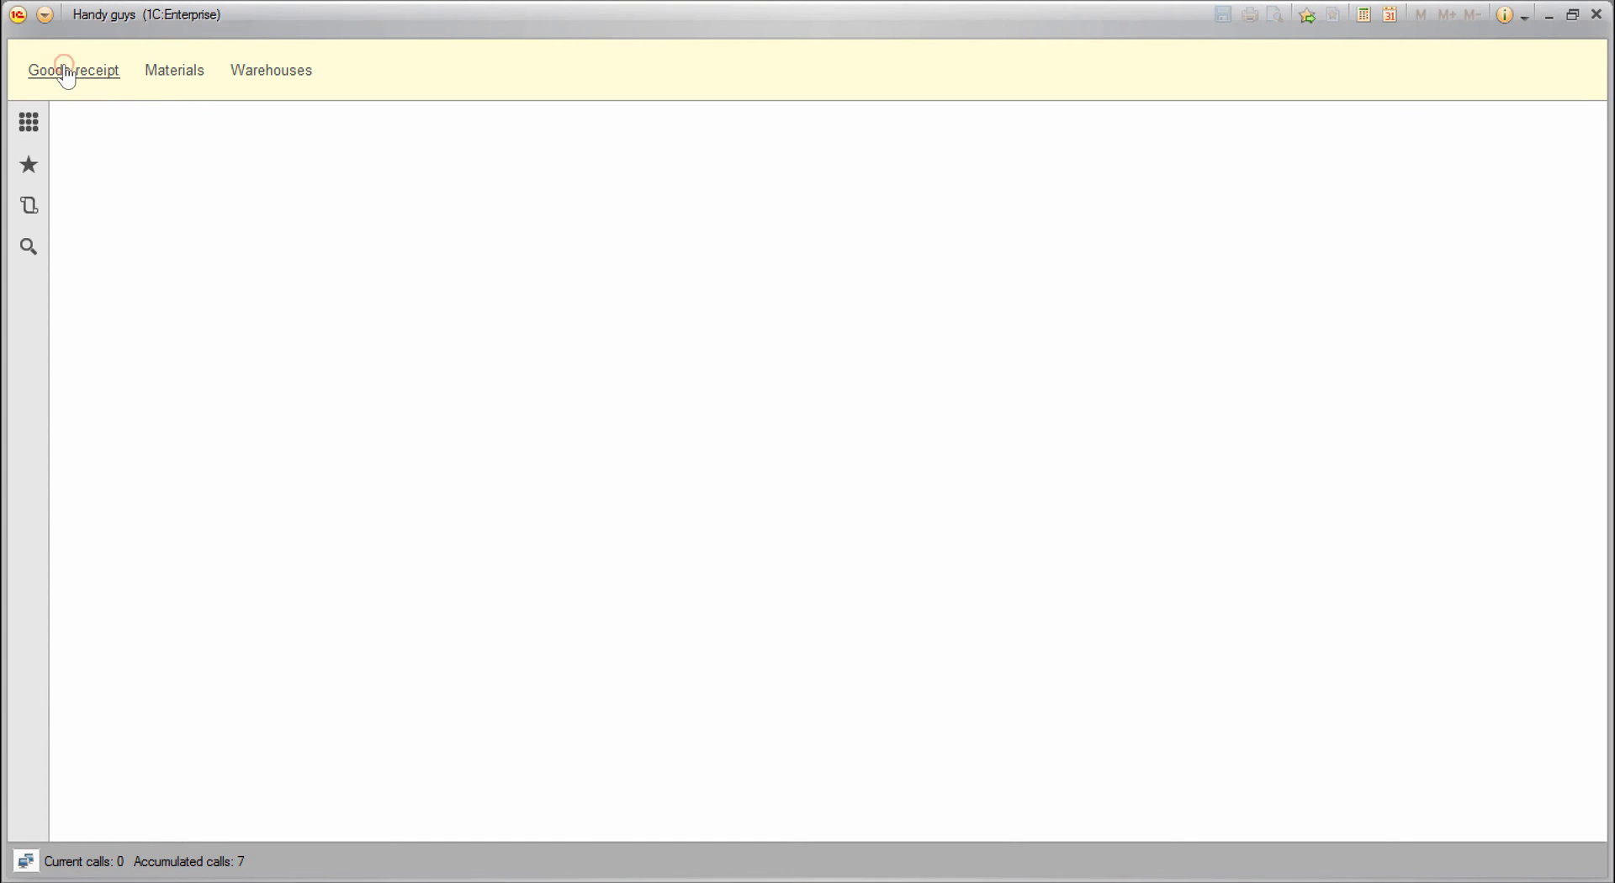
{"action": "left_click", "coordinate": [73, 70]}
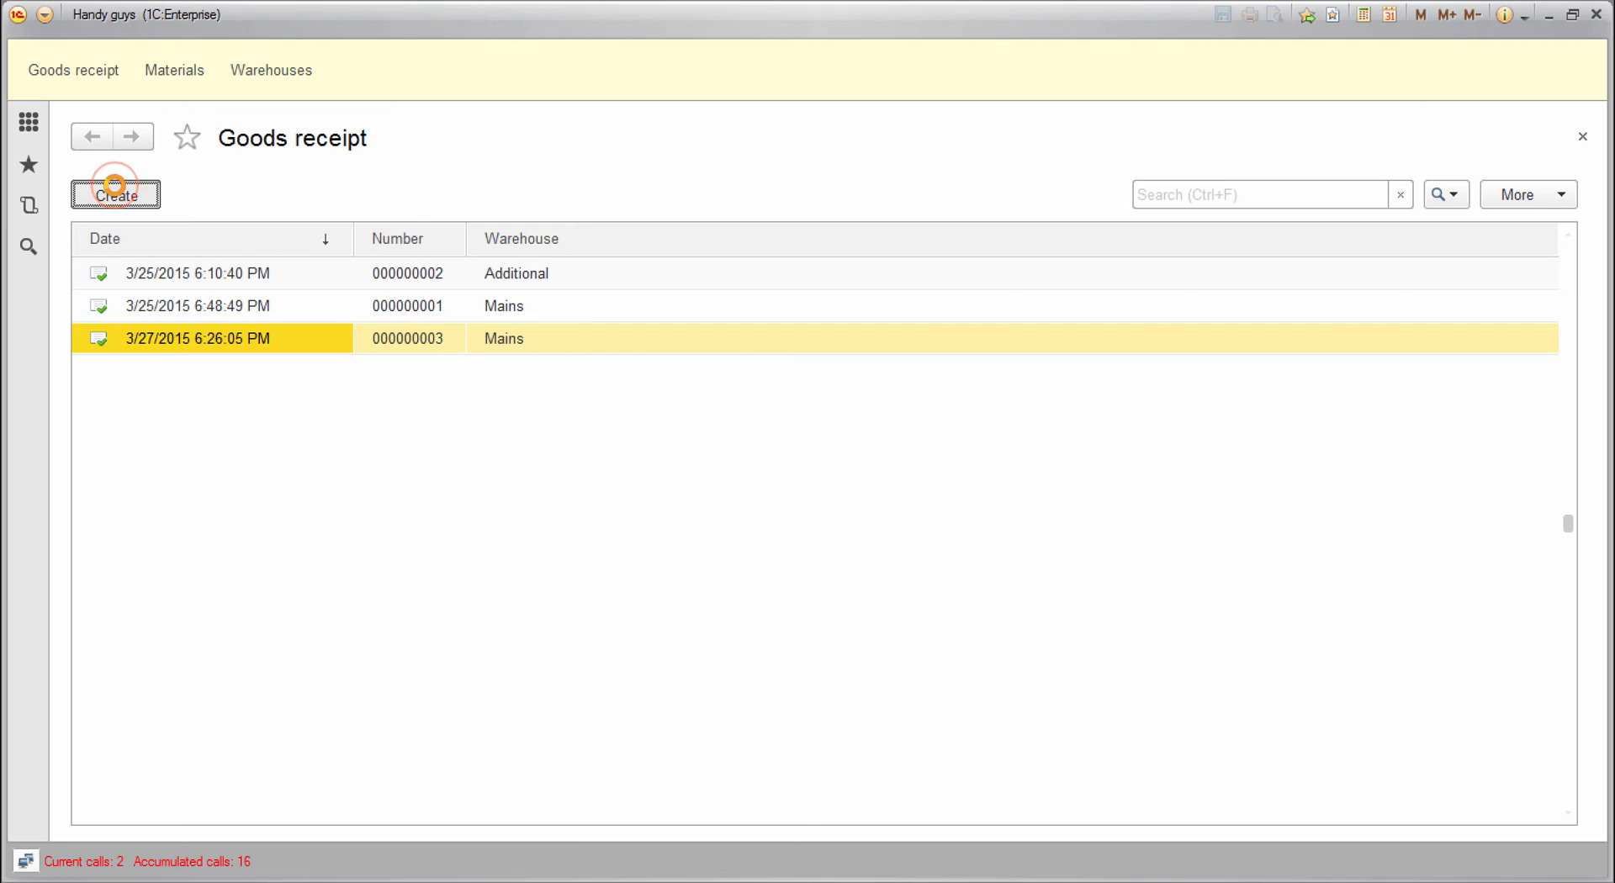
{"action": "left_click", "coordinate": [116, 195]}
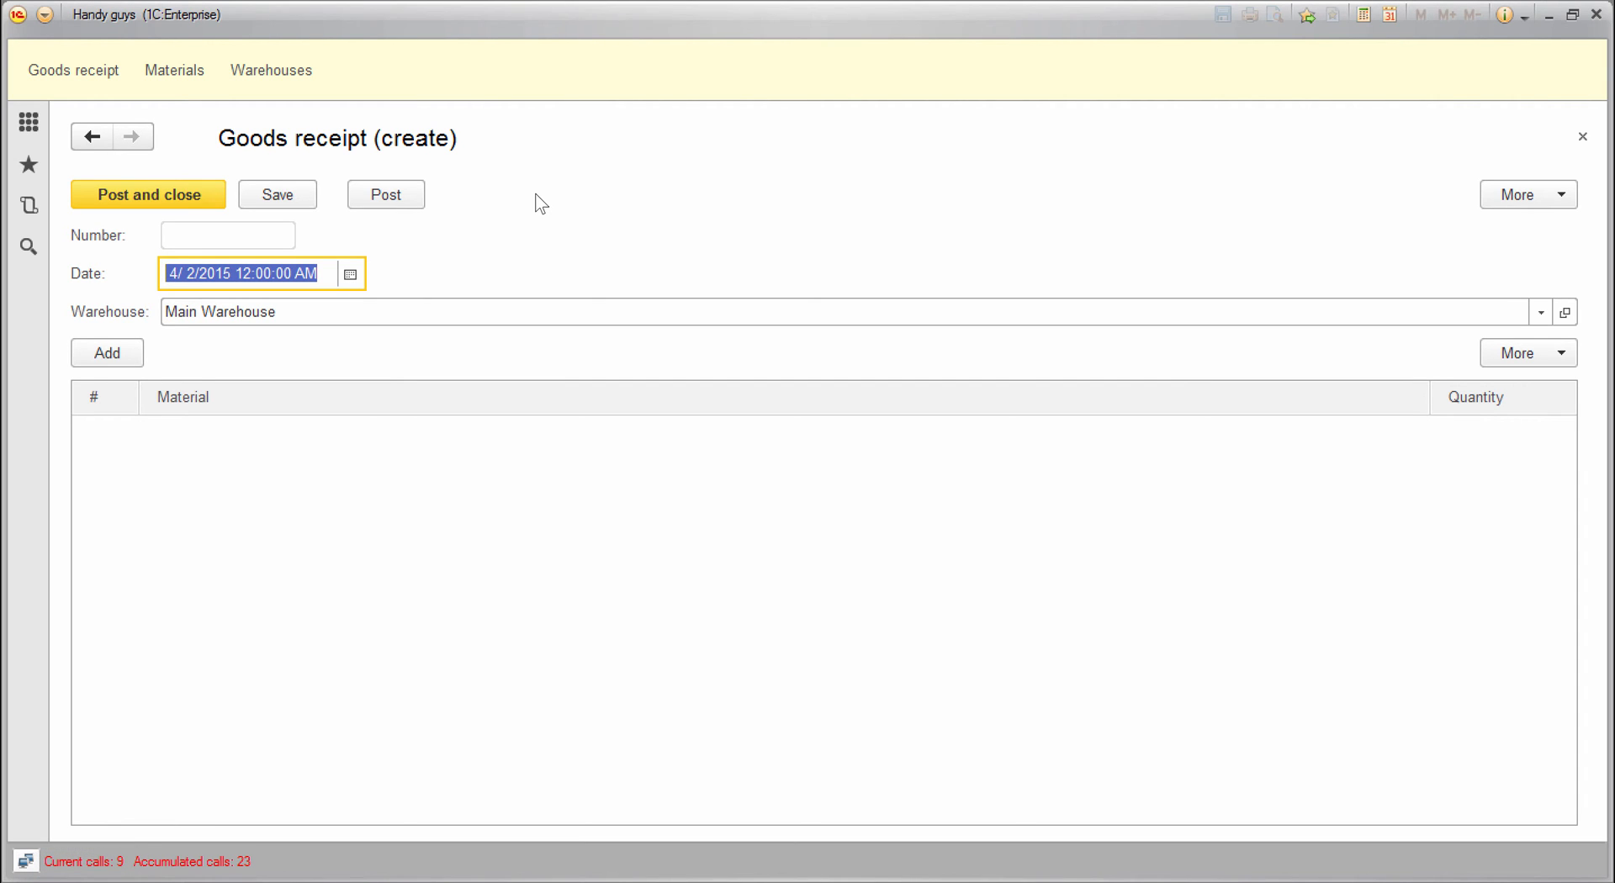
{"action": "mouse_move", "coordinate": [1065, 82]}
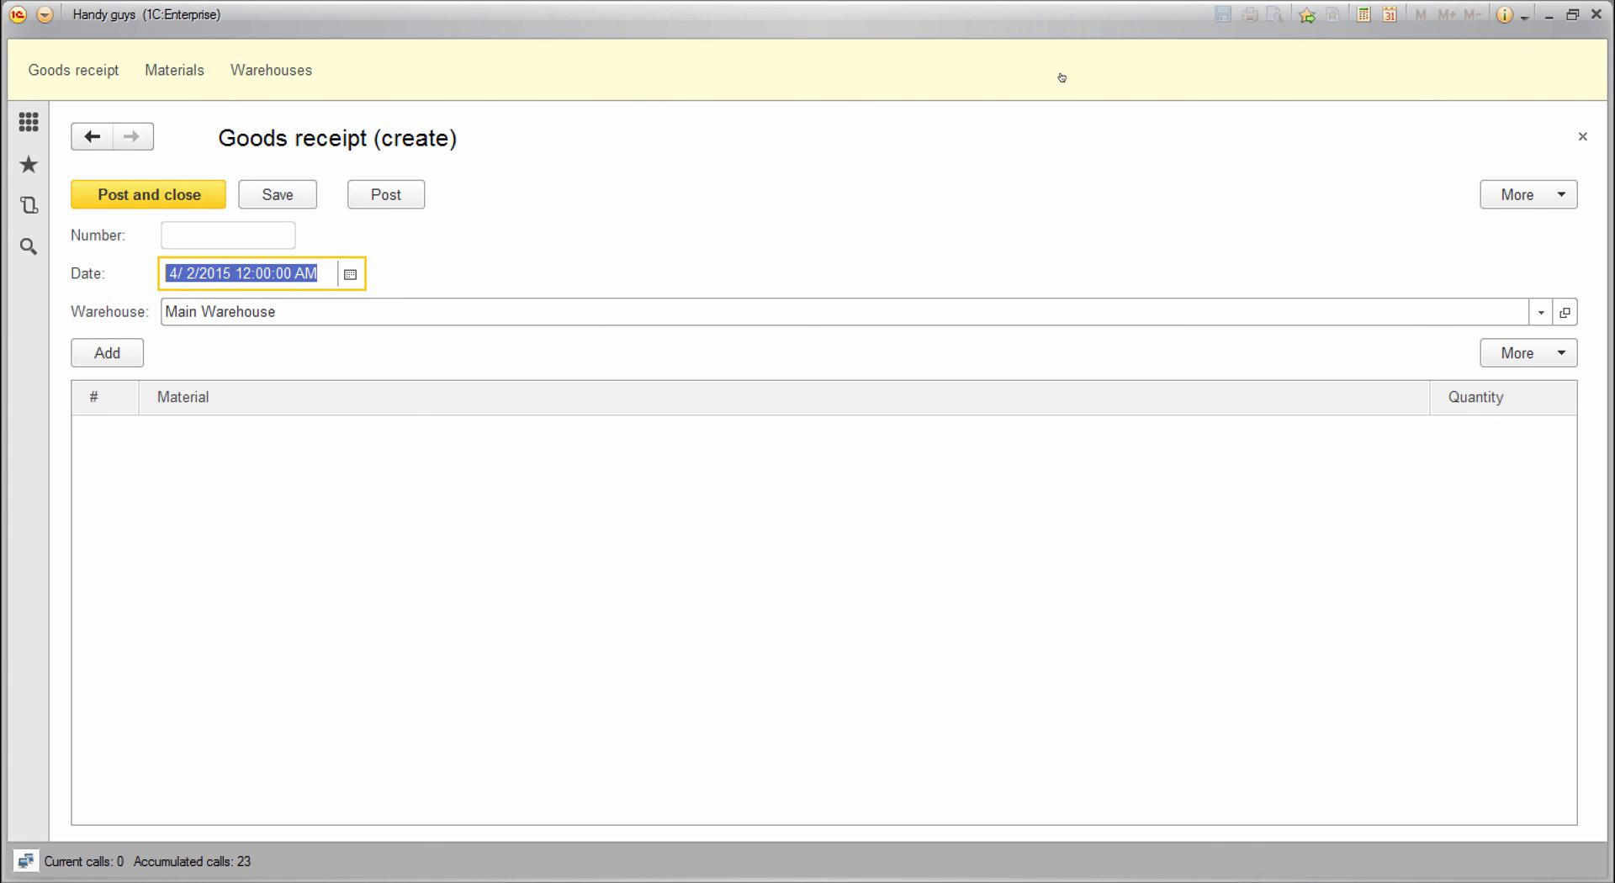
{"action": "mouse_move", "coordinate": [1583, 138]}
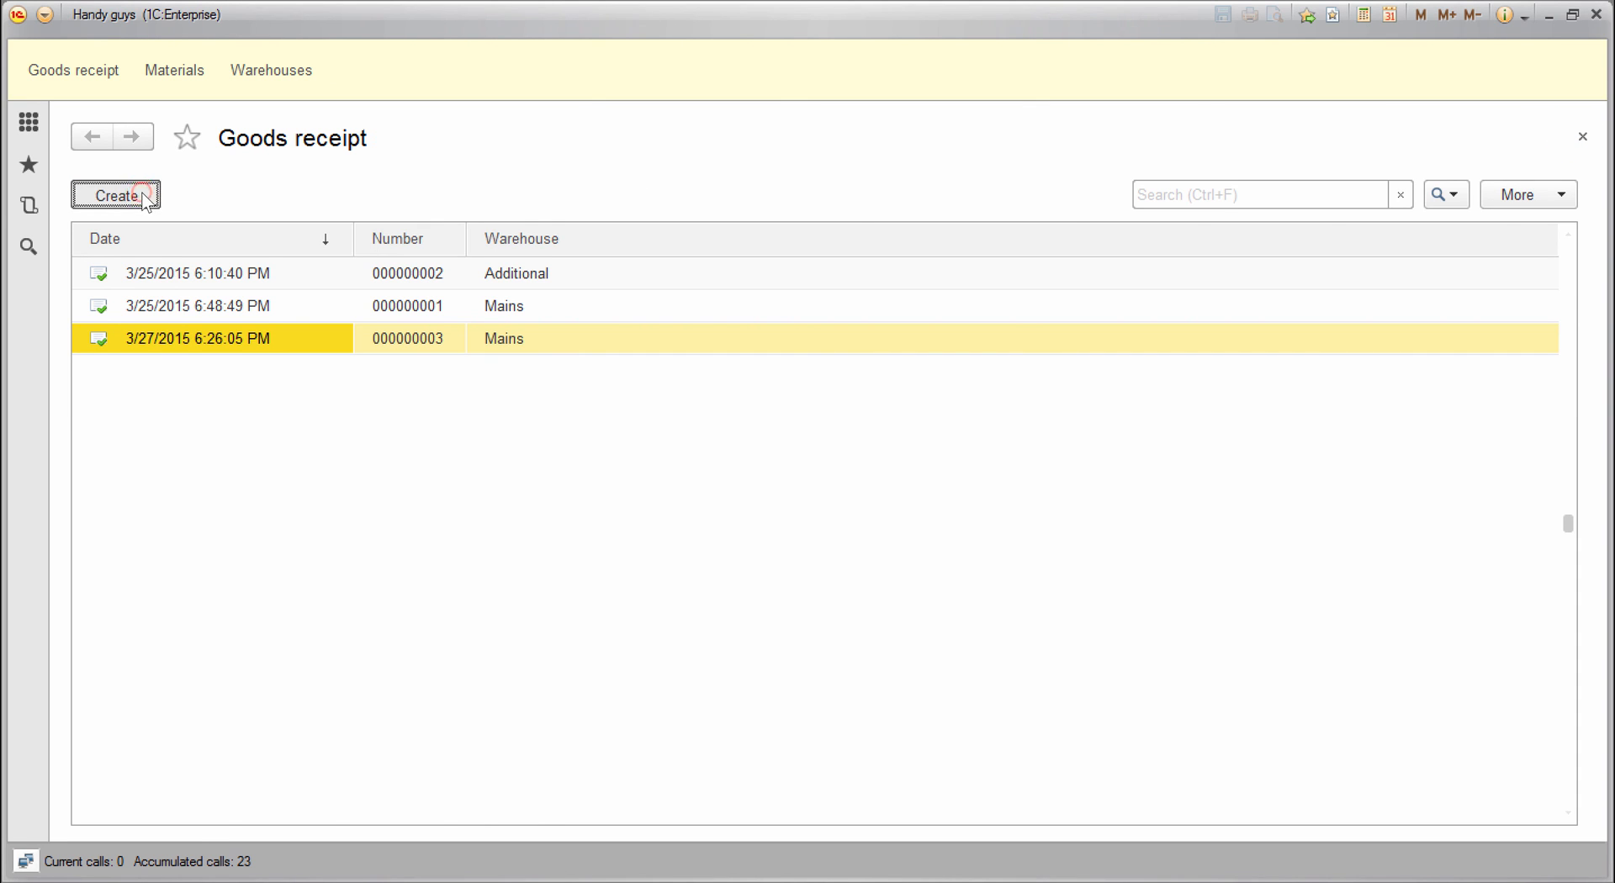
{"action": "left_click", "coordinate": [116, 196]}
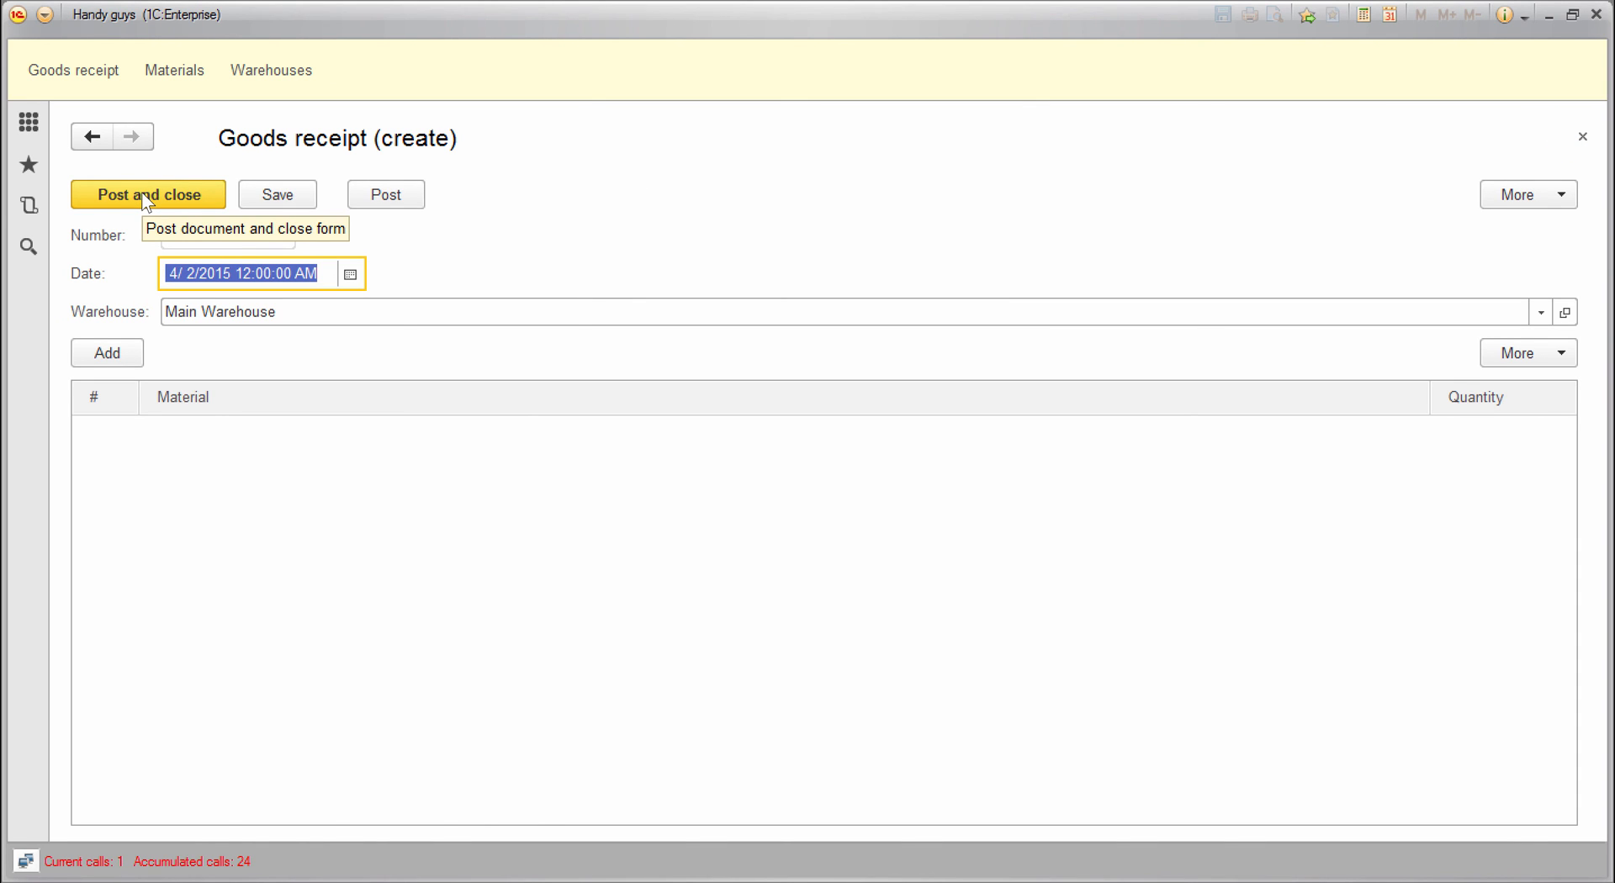